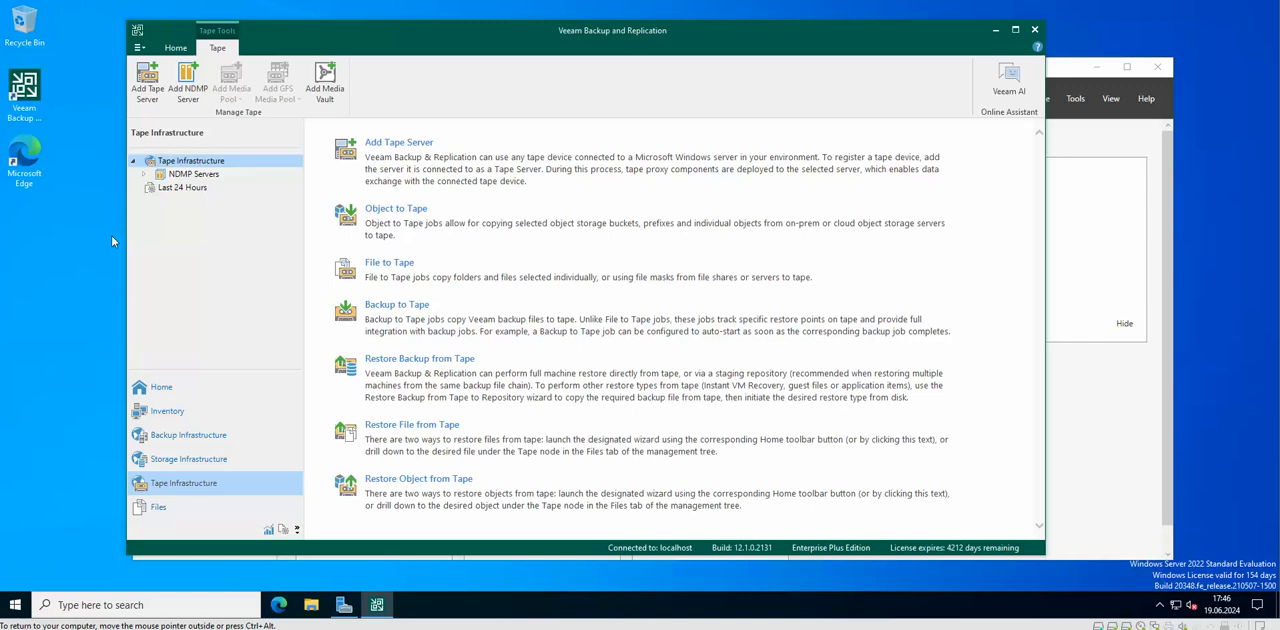
pyautogui.moveTo(560, 88)
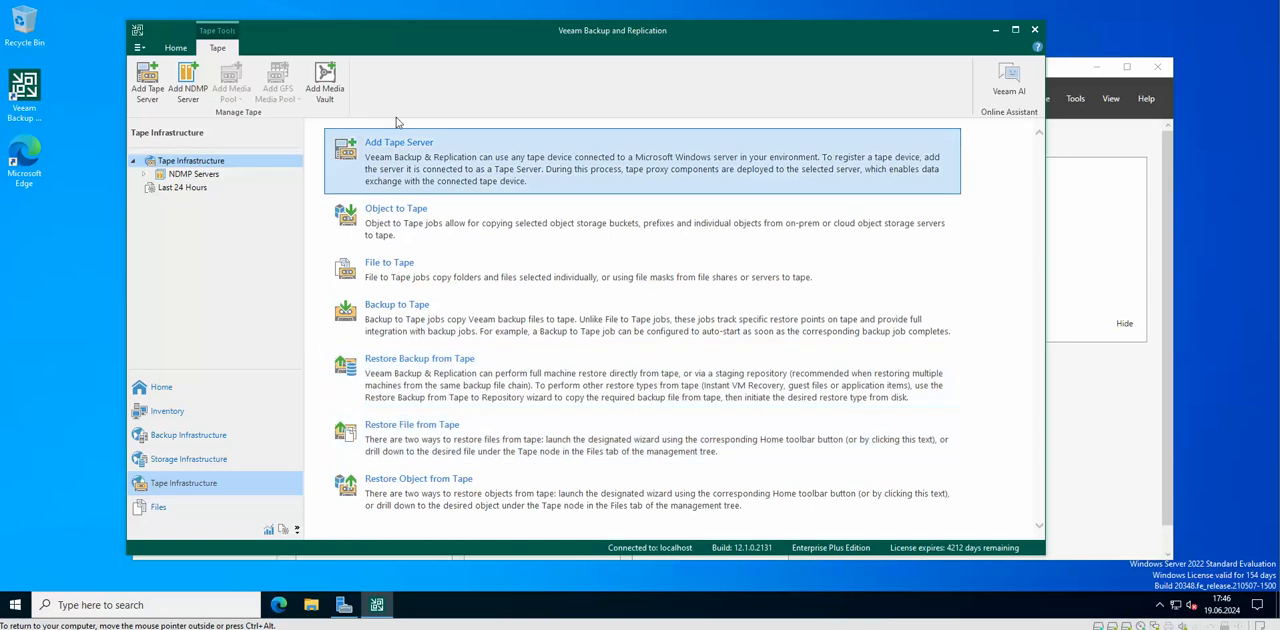
pyautogui.moveTo(440, 159)
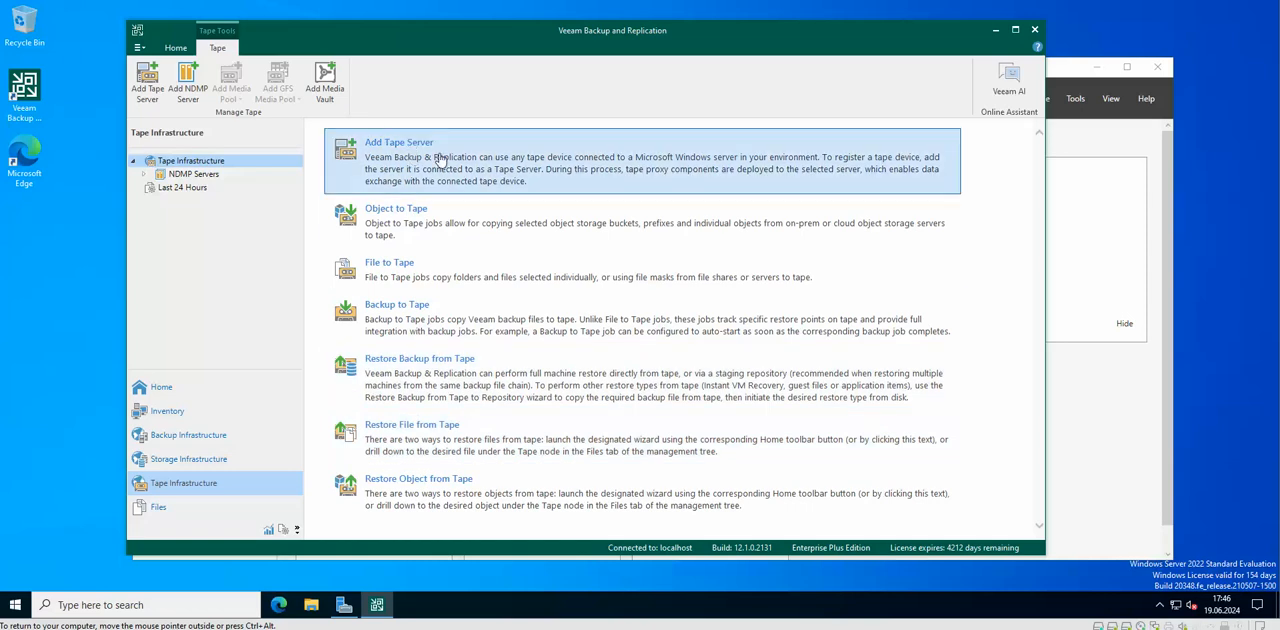
# Start adding a tape server and choose to register a new, unmanaged server.
pyautogui.click(398, 142)
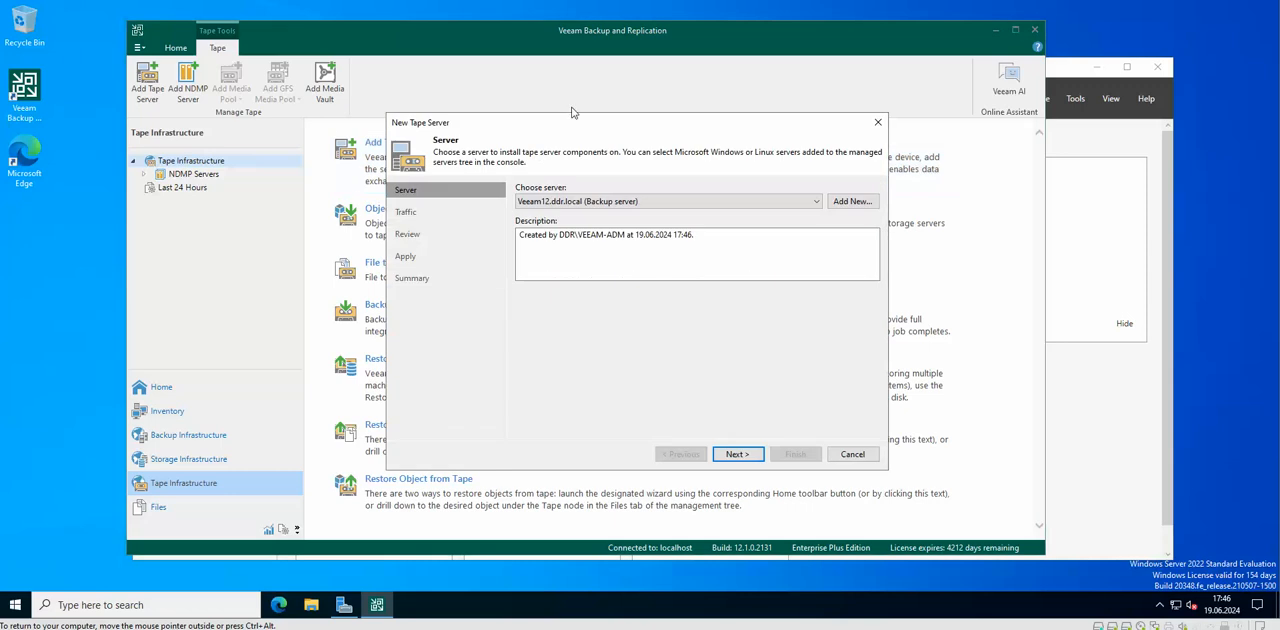
pyautogui.click(851, 201)
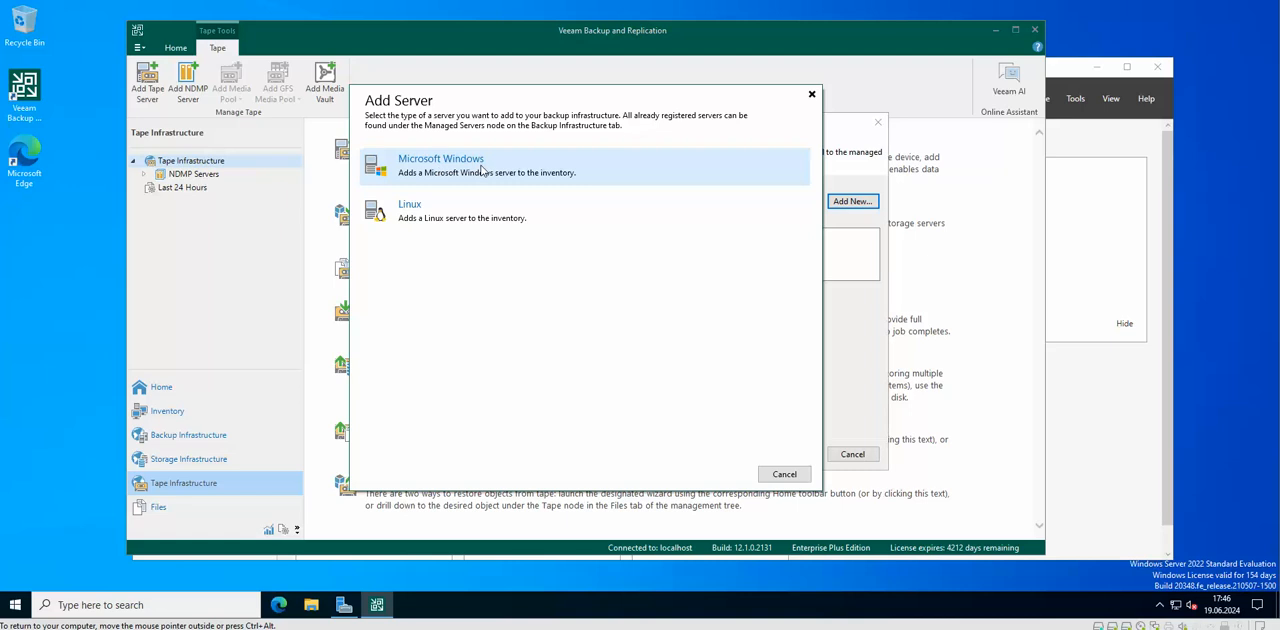
# Pick Microsoft Windows and enter 192.168.0.30 as the server's IP address.
pyautogui.click(441, 165)
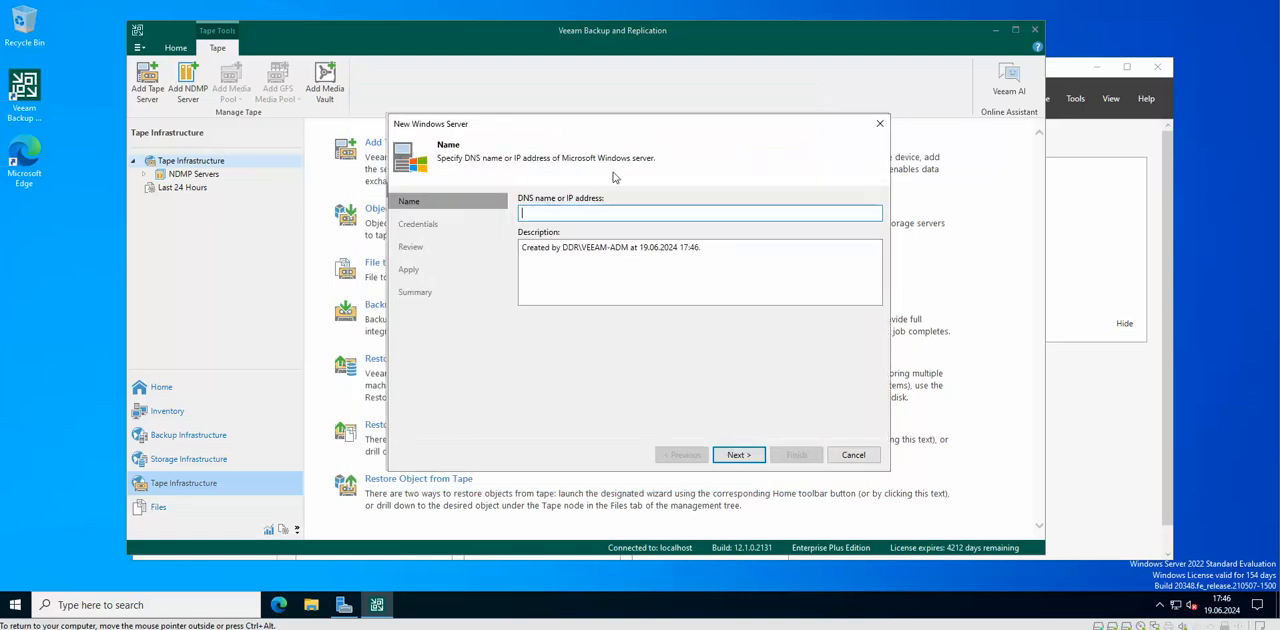
pyautogui.moveTo(593, 178)
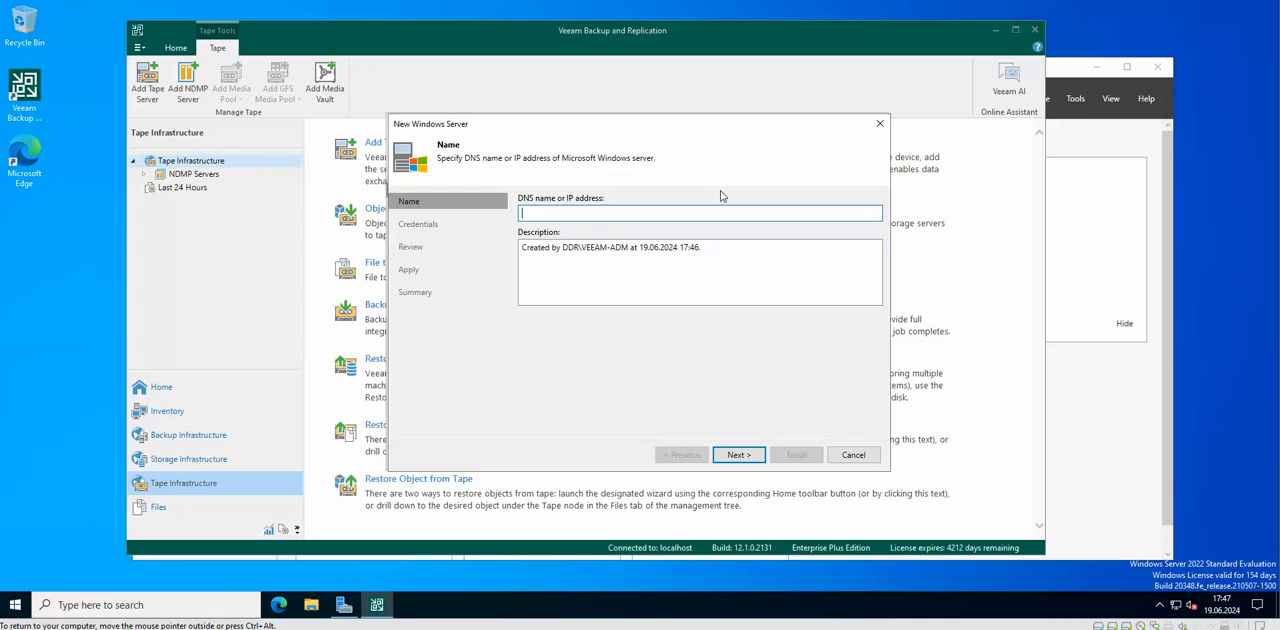
pyautogui.write('192.168')
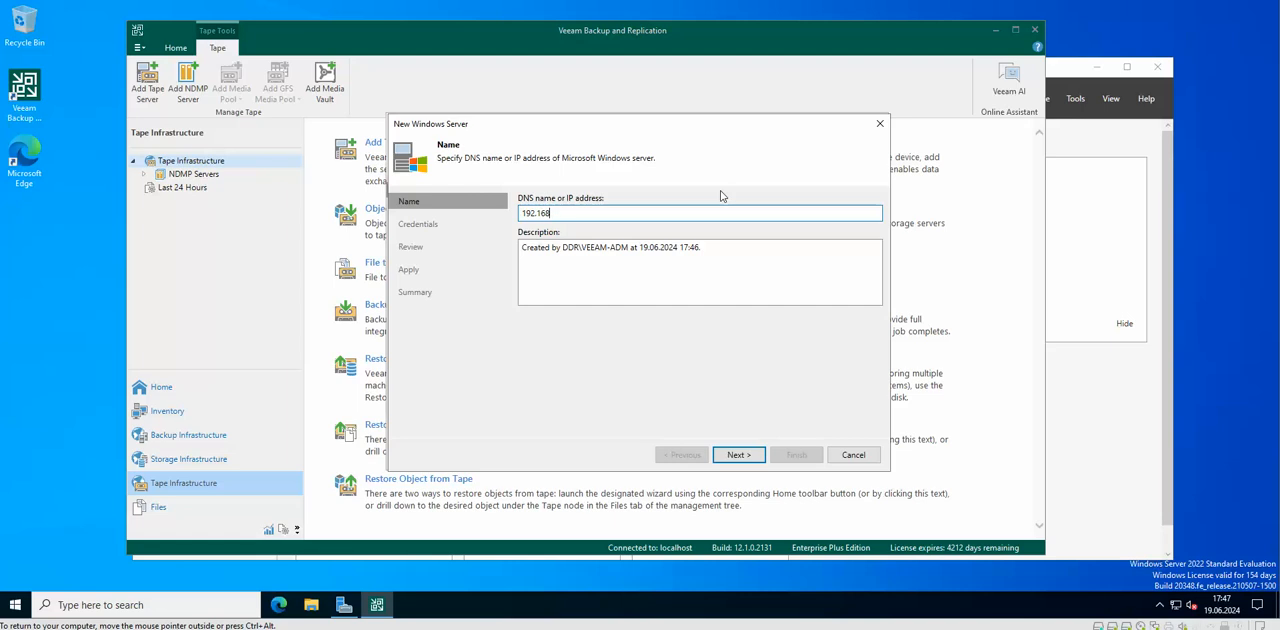
pyautogui.write('.0.30')
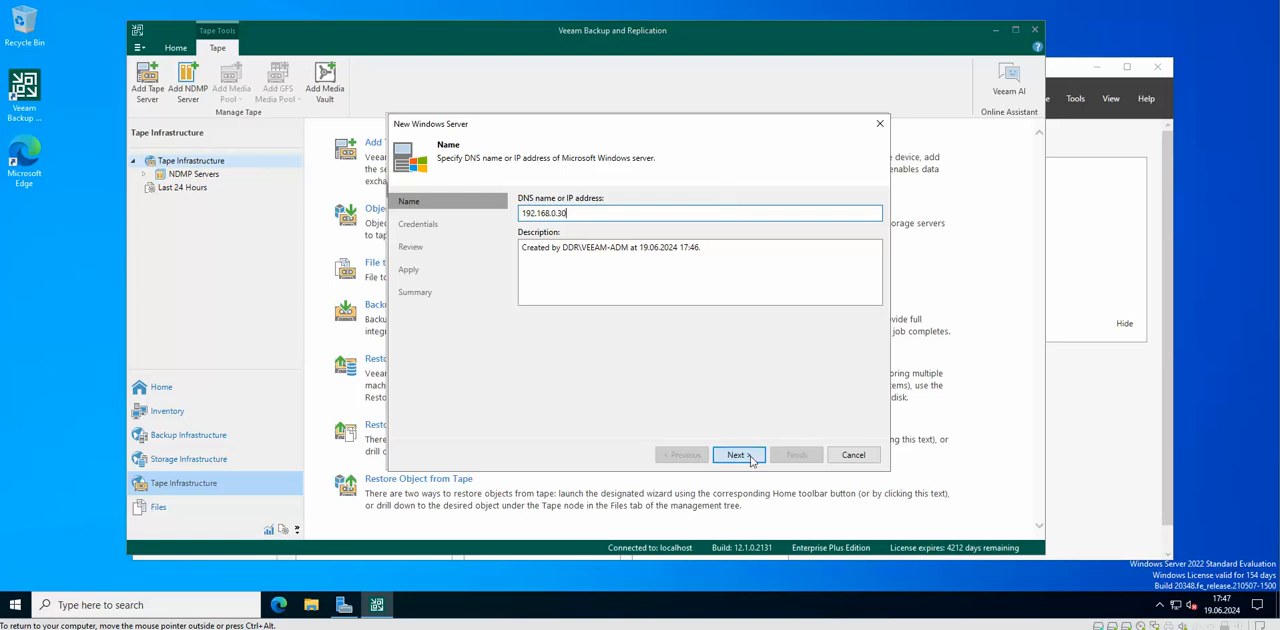
# Add and select an administrator account as the server's credentials.
pyautogui.click(738, 455)
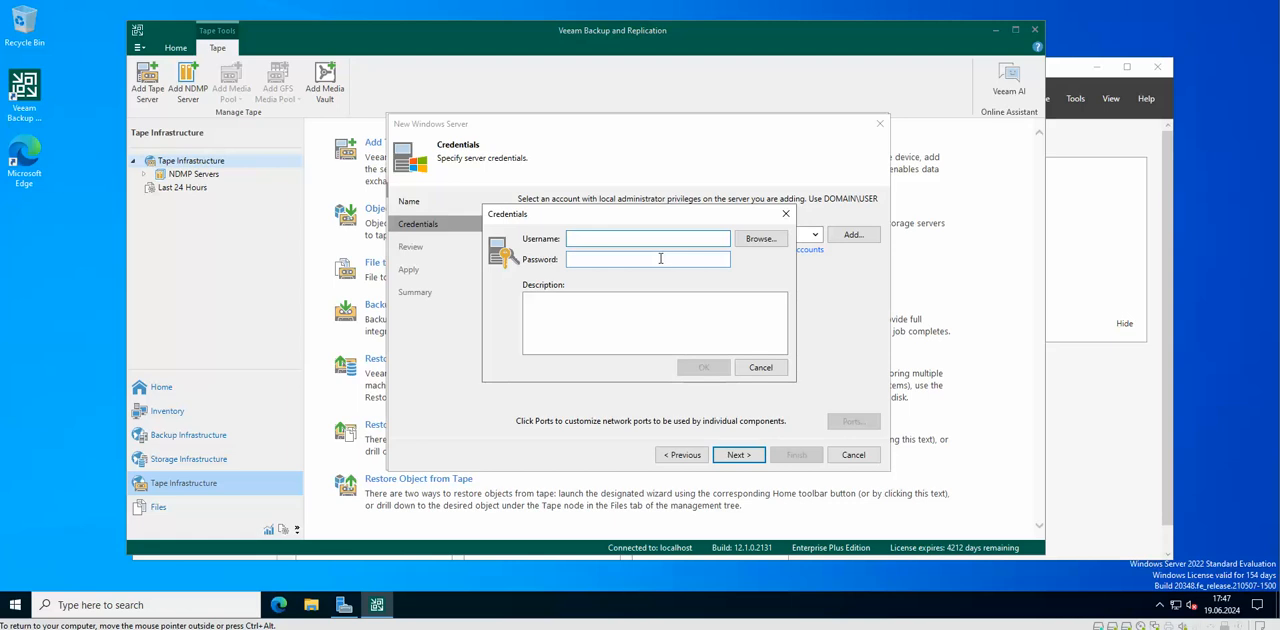
pyautogui.write('administrator')
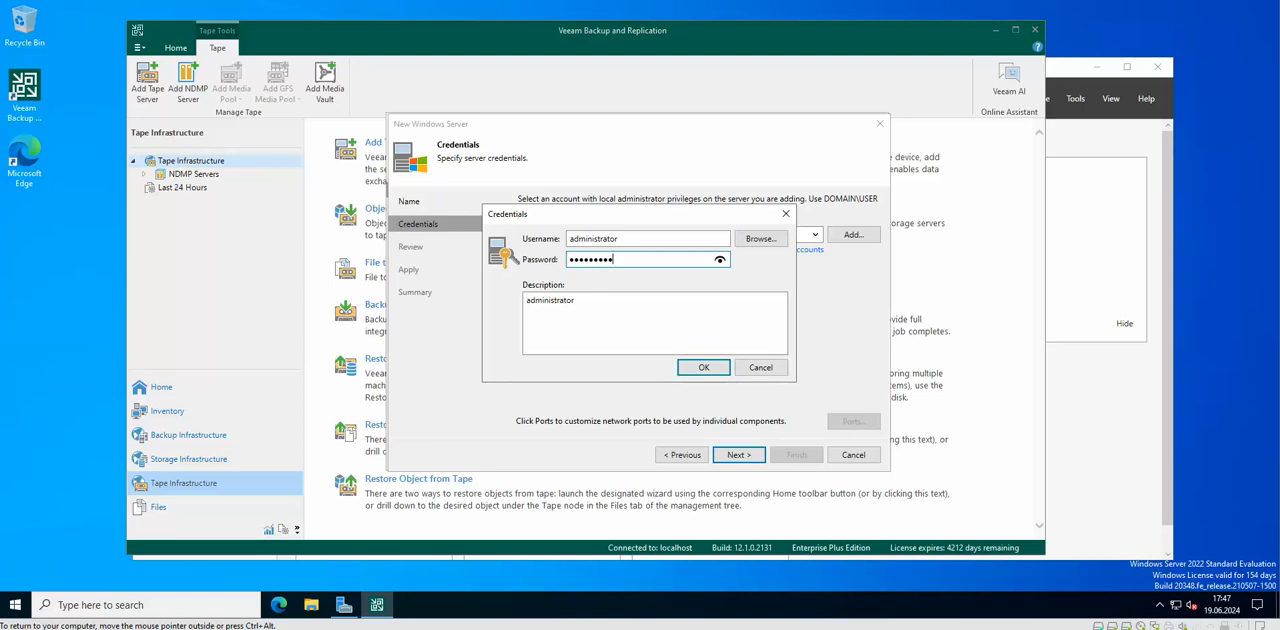
pyautogui.click(703, 367)
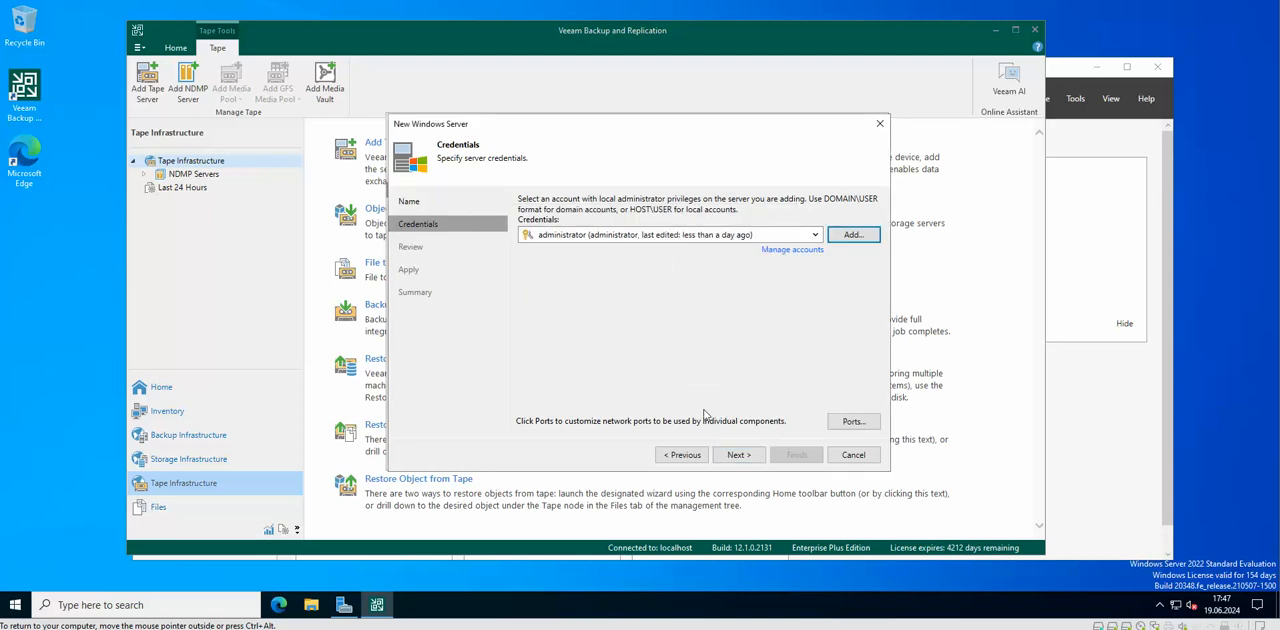
# Apply and finish saving Windows server 192.168.0.30 for the tape server wizard.
pyautogui.click(738, 455)
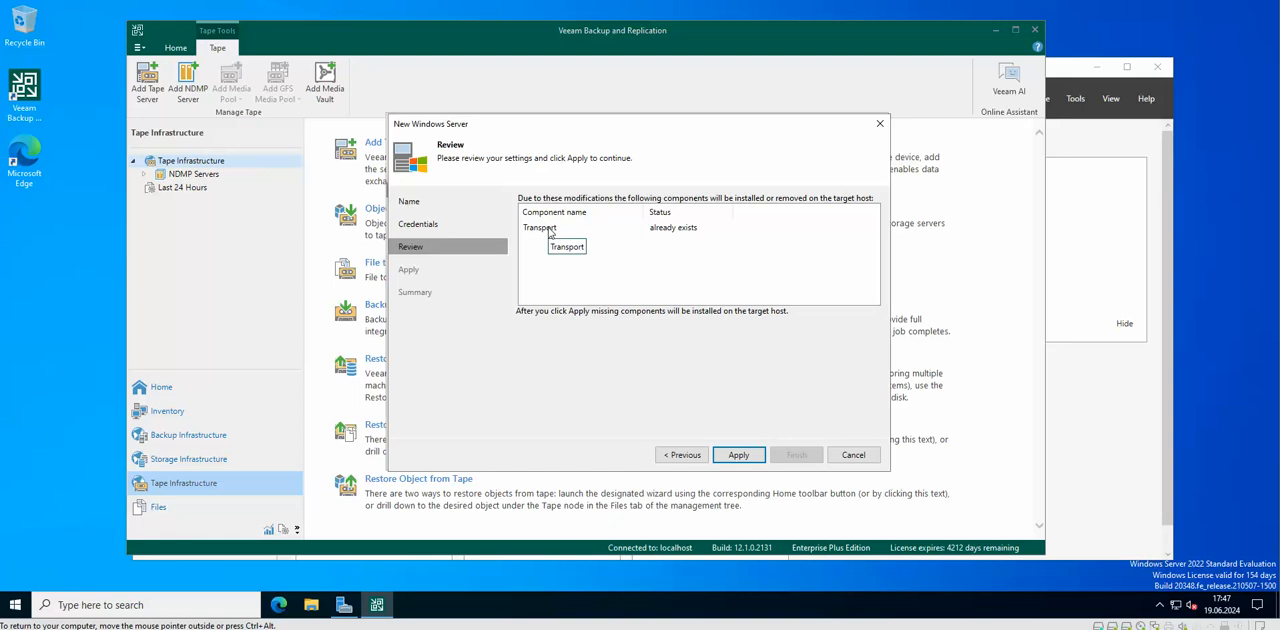
pyautogui.moveTo(653, 358)
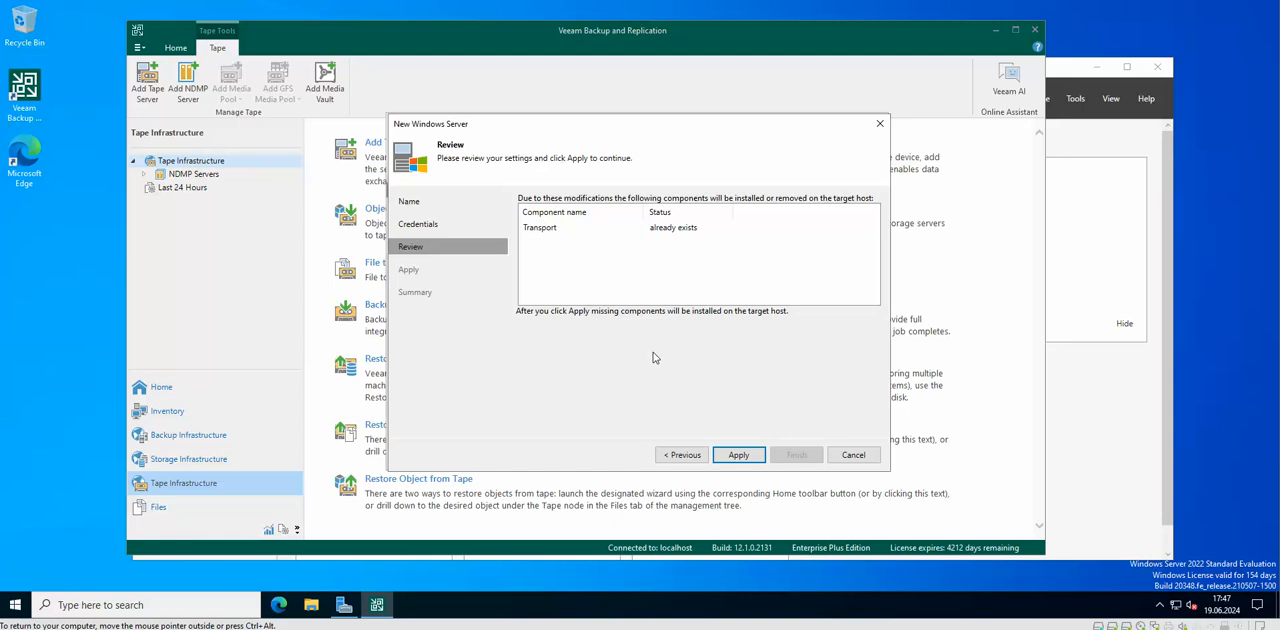
pyautogui.click(738, 454)
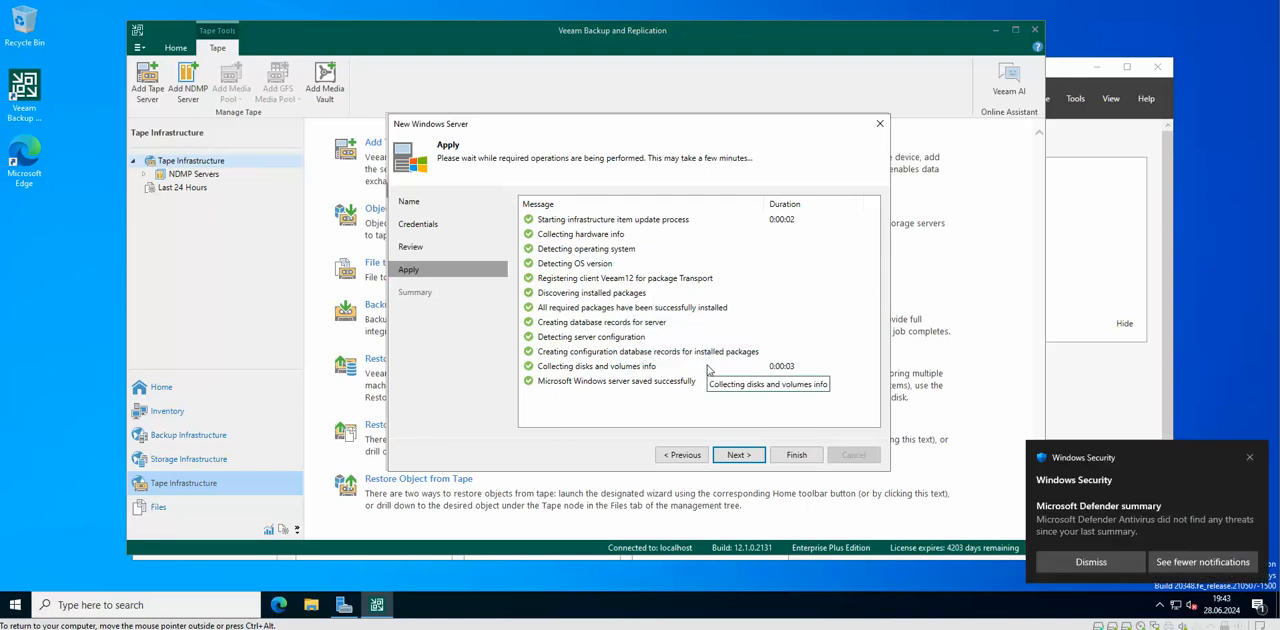
pyautogui.moveTo(629, 417)
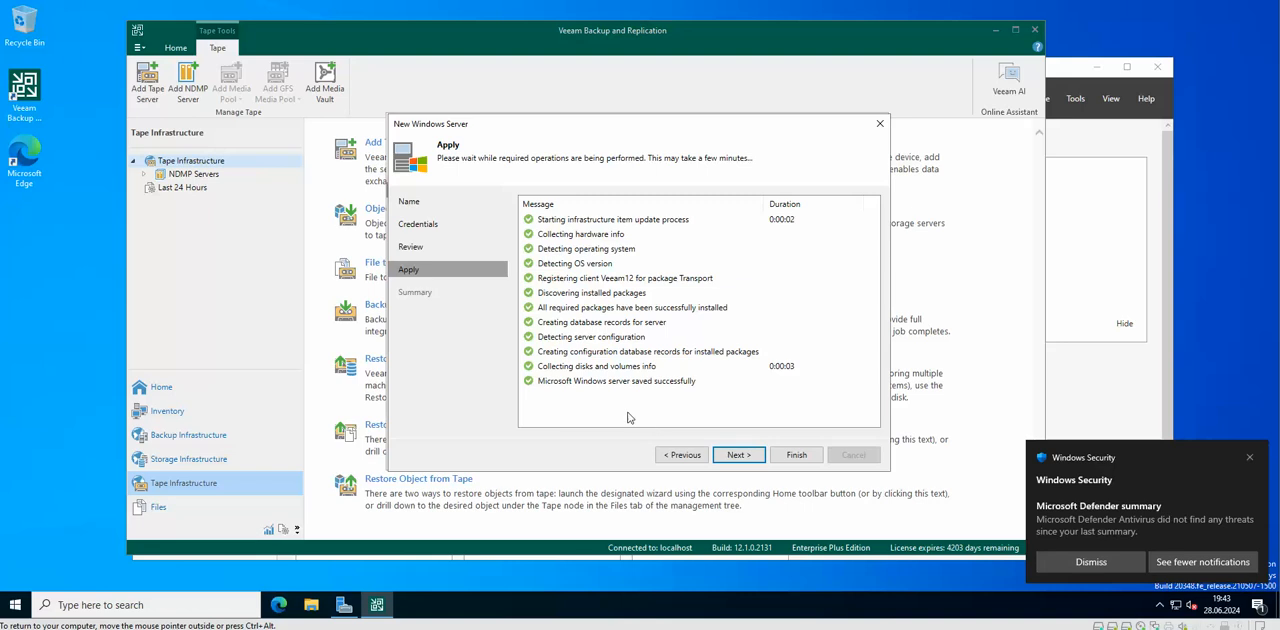
pyautogui.click(738, 455)
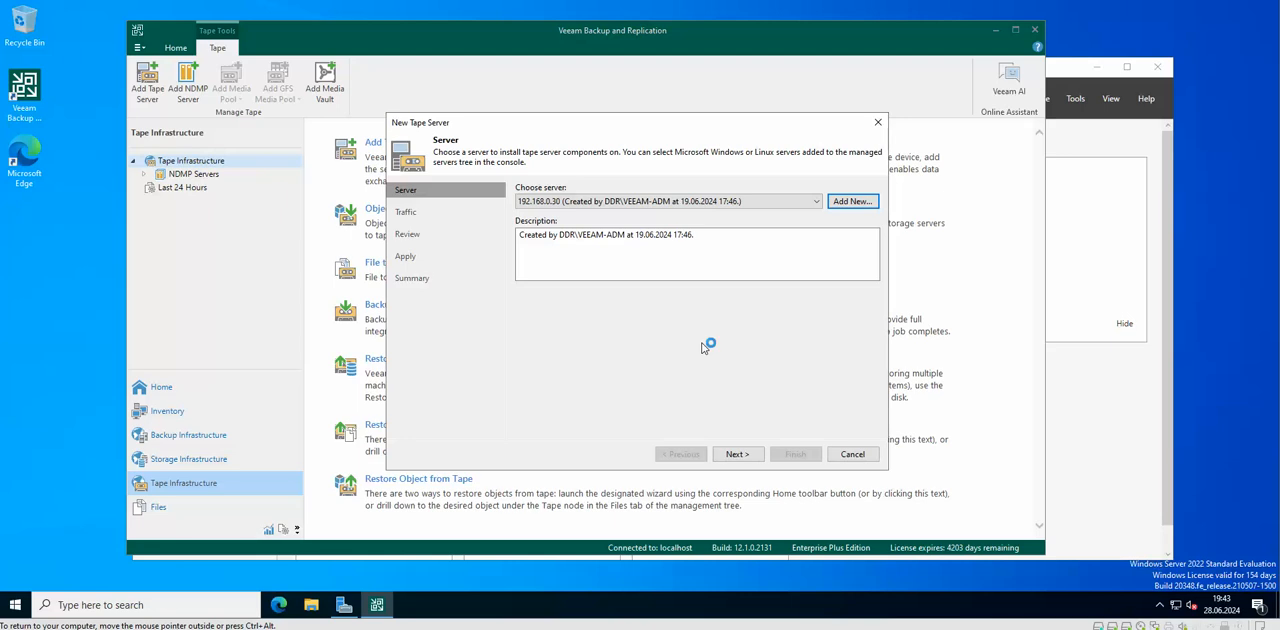
pyautogui.moveTo(478, 265)
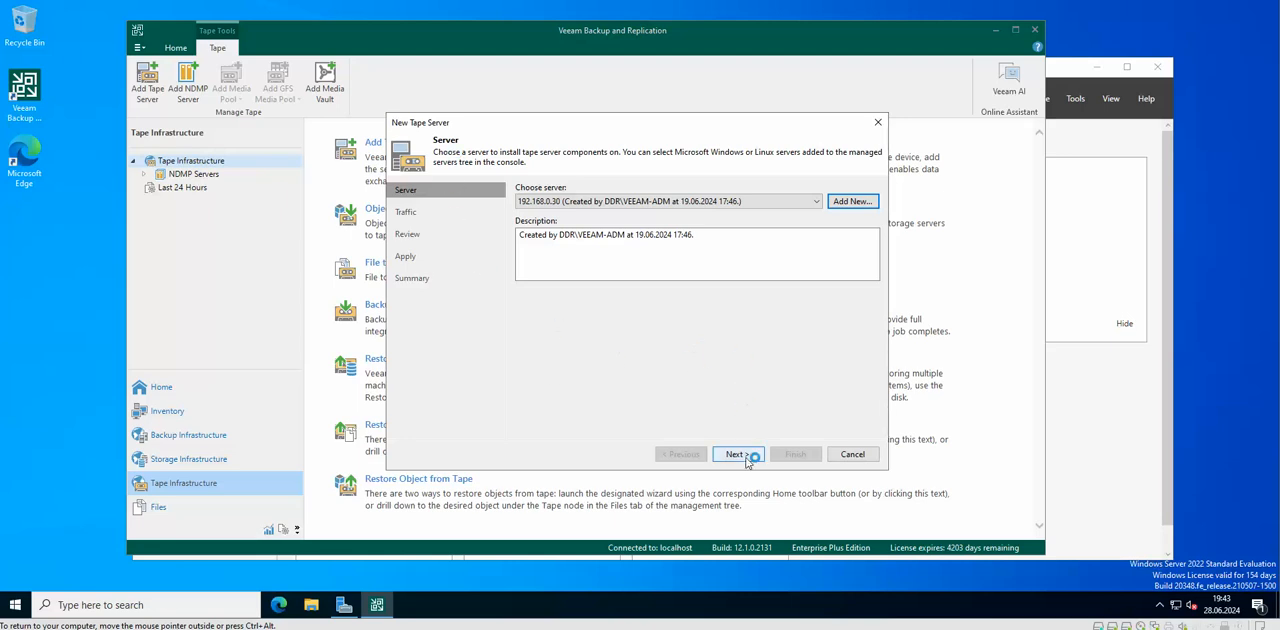
# Advance with 192.168.0.30 as tape server so previously installed components are detected.
pyautogui.click(734, 454)
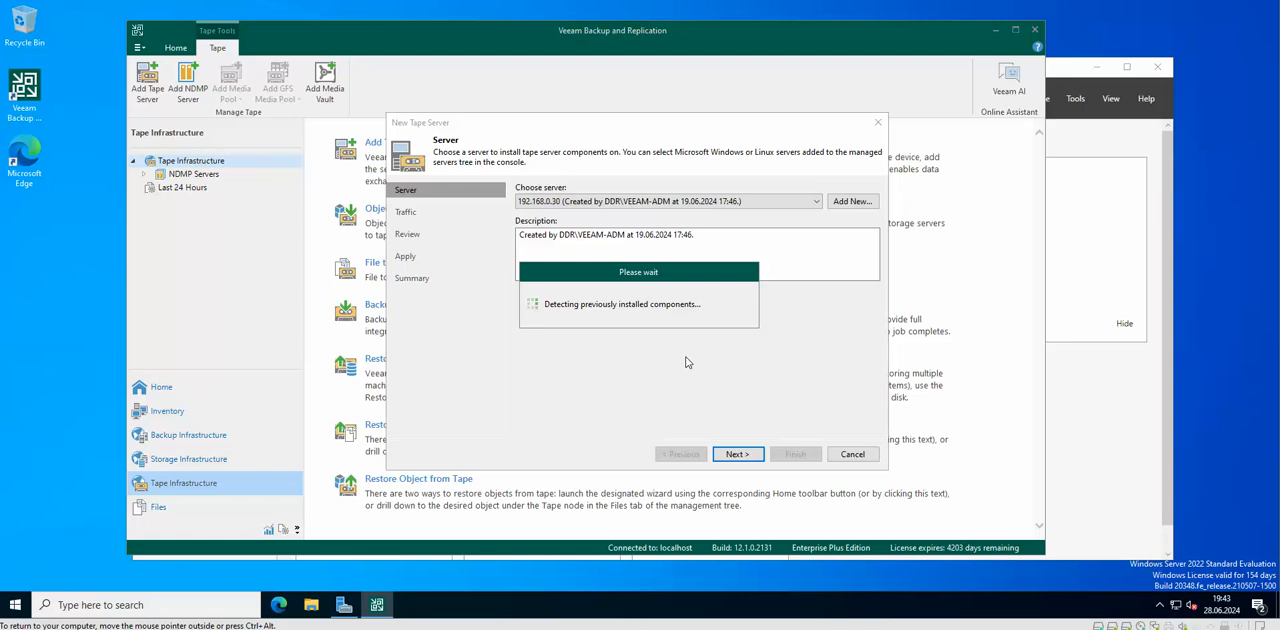
pyautogui.moveTo(671, 367)
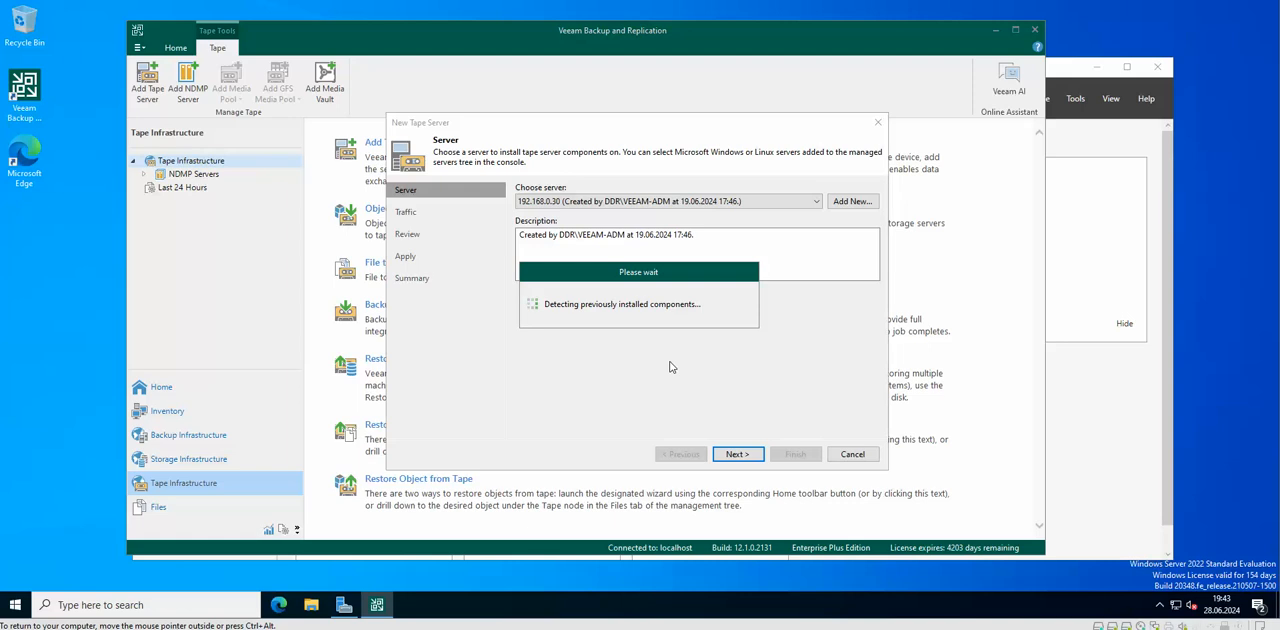
pyautogui.moveTo(728, 383)
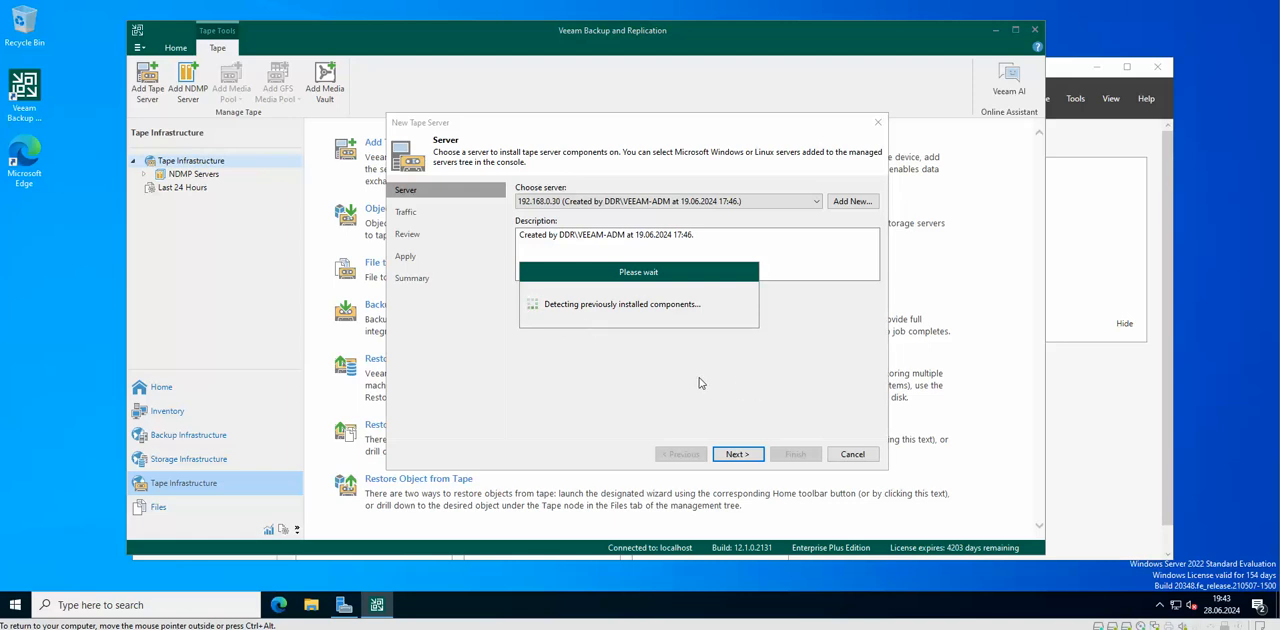
pyautogui.moveTo(717, 410)
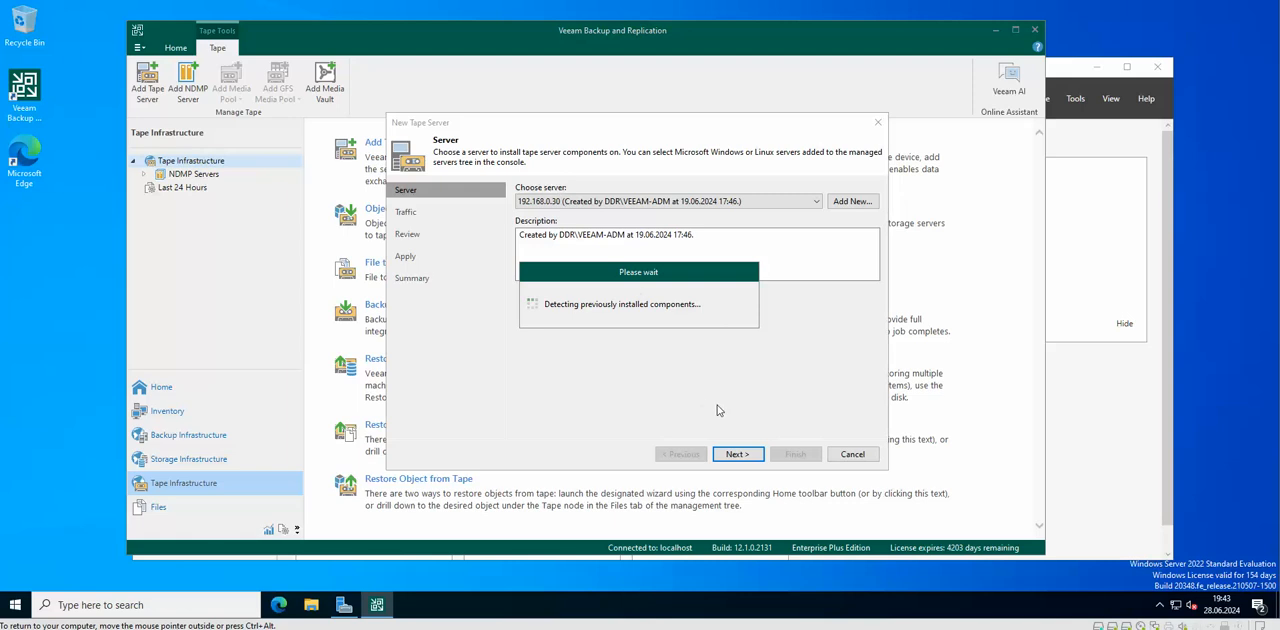
pyautogui.moveTo(718, 408)
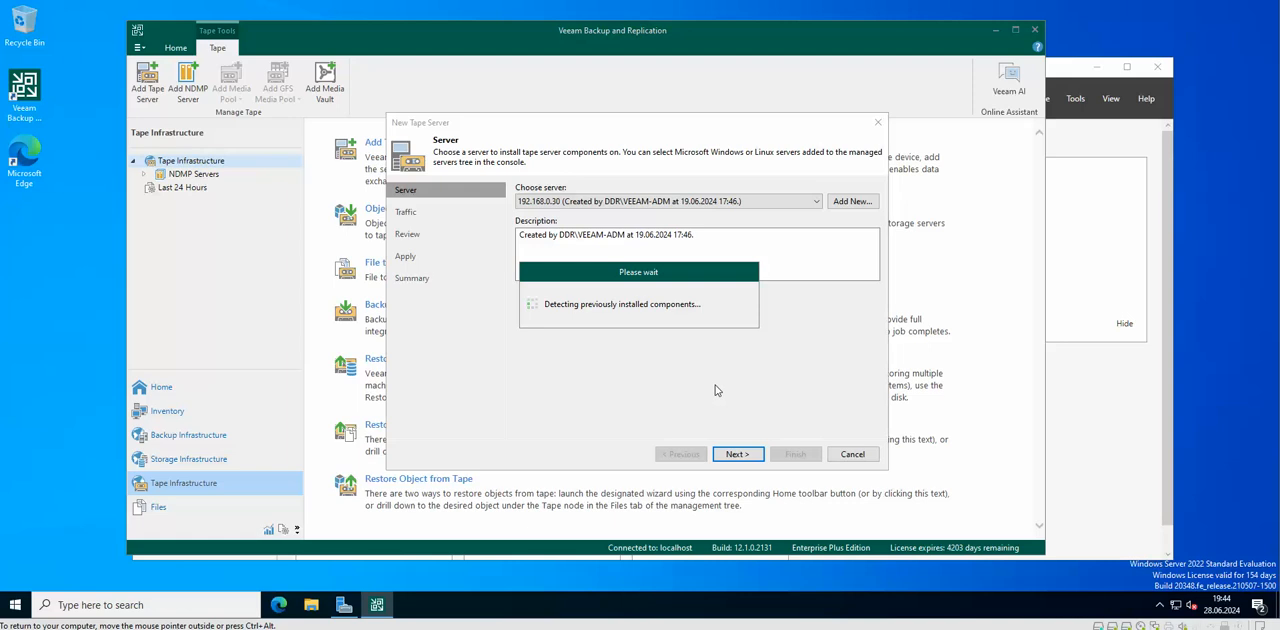
pyautogui.moveTo(841, 238)
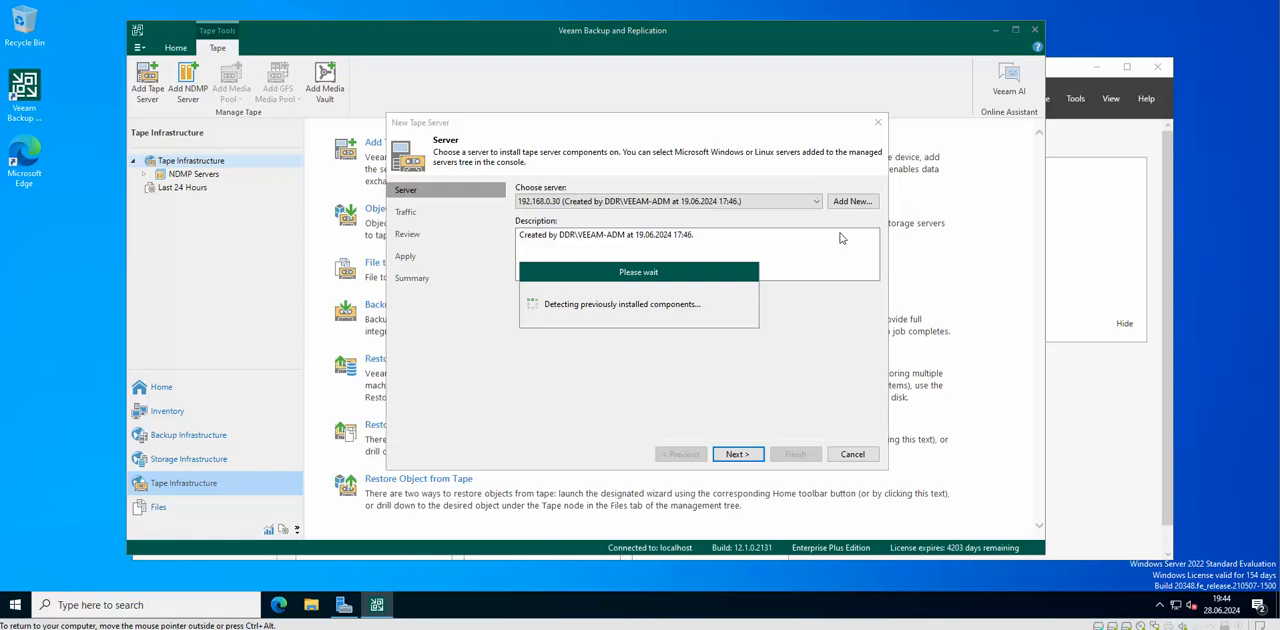
pyautogui.moveTo(795, 183)
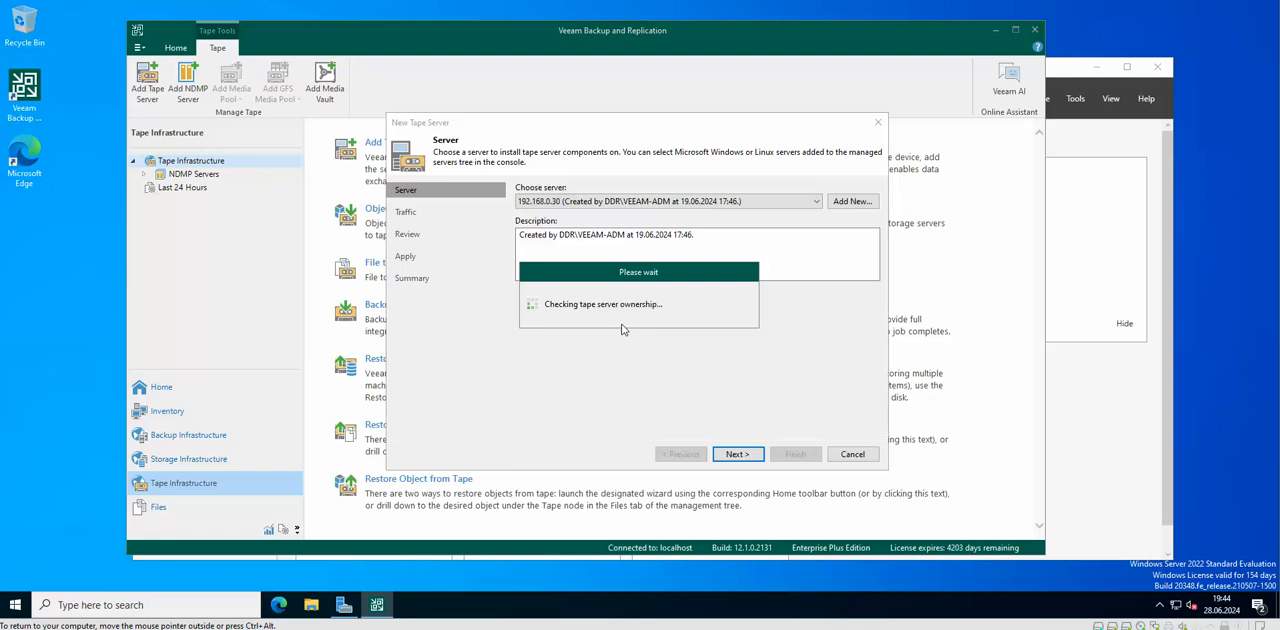
# Select the Internet traffic rule and continue to the Review step.
pyautogui.click(737, 454)
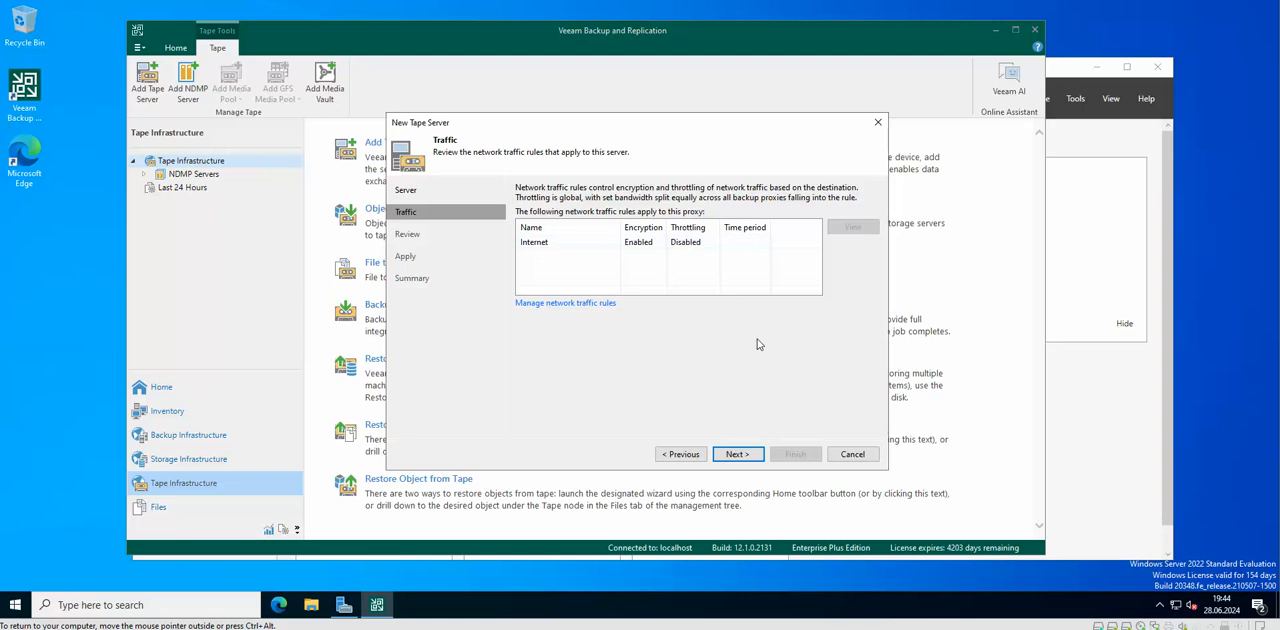
pyautogui.click(533, 242)
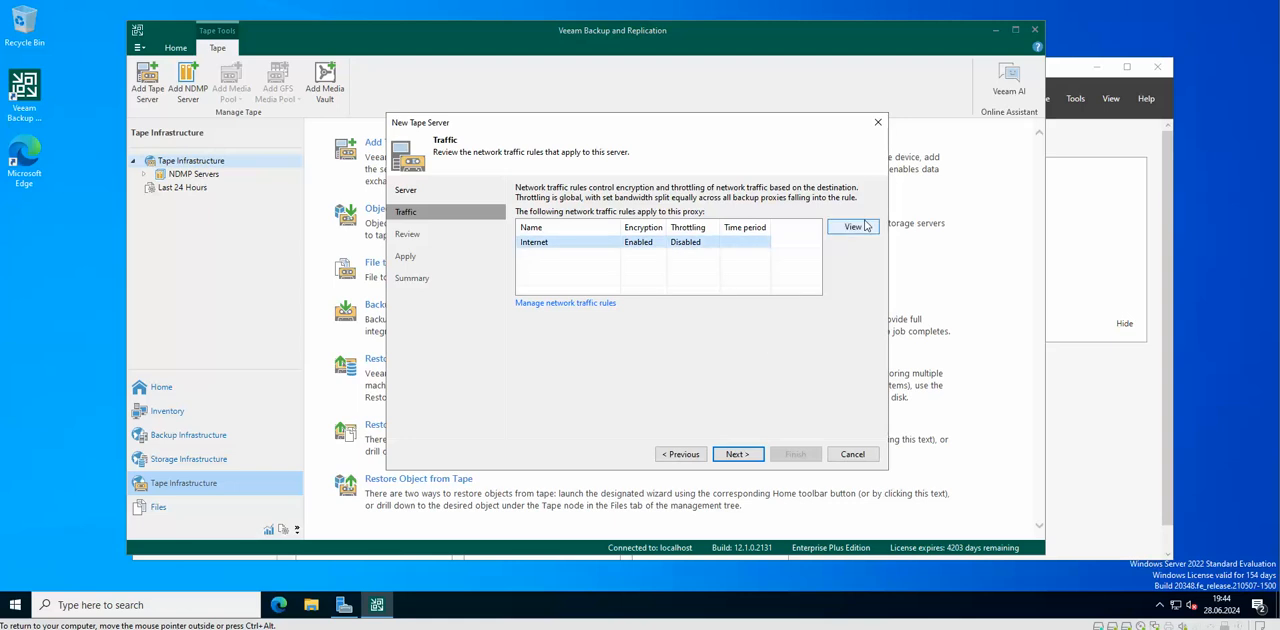
pyautogui.click(737, 454)
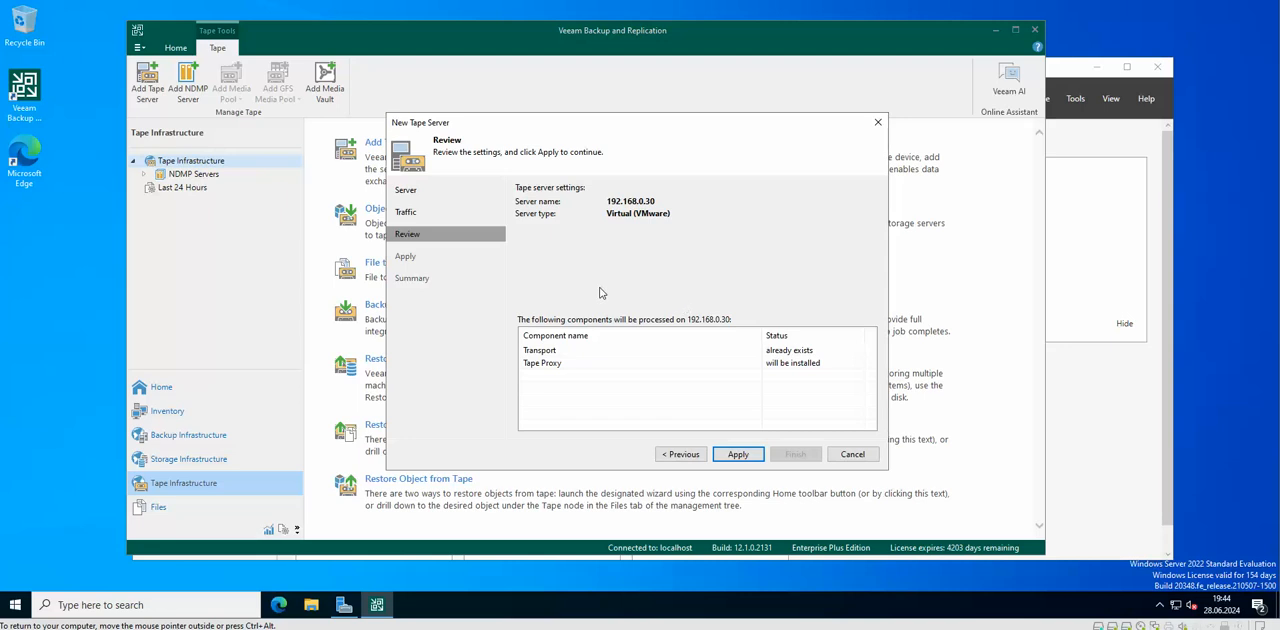
pyautogui.moveTo(657, 248)
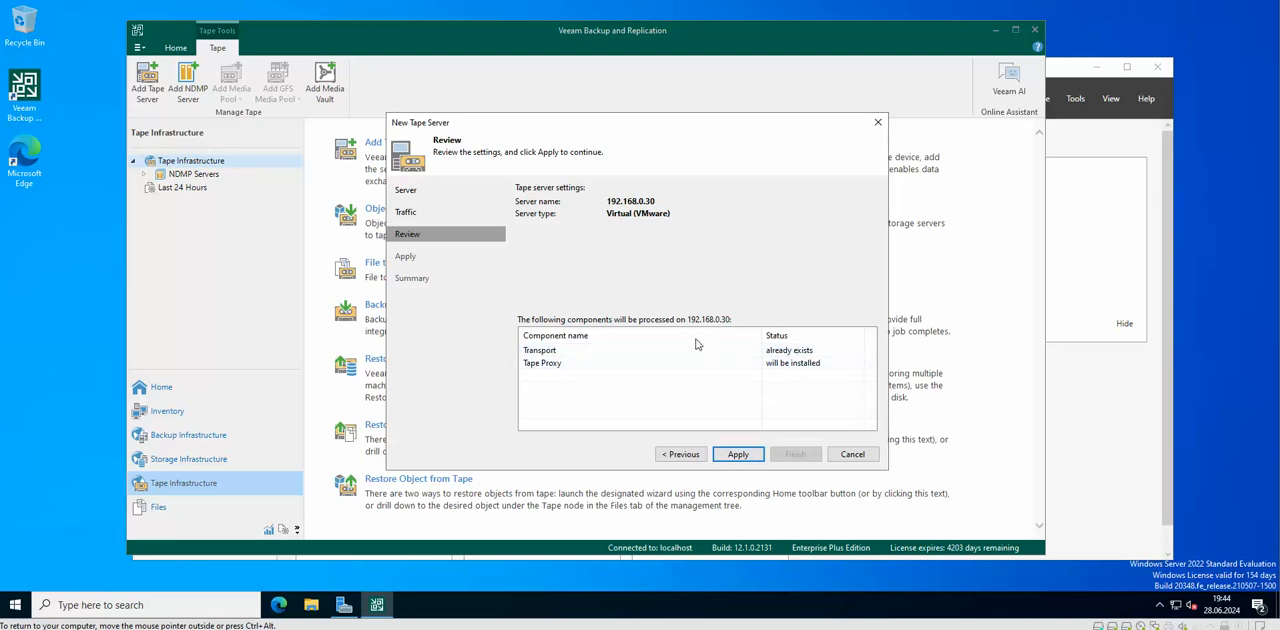
# Apply to install Tape Proxy and create the tape server, then view the summary.
pyautogui.click(737, 454)
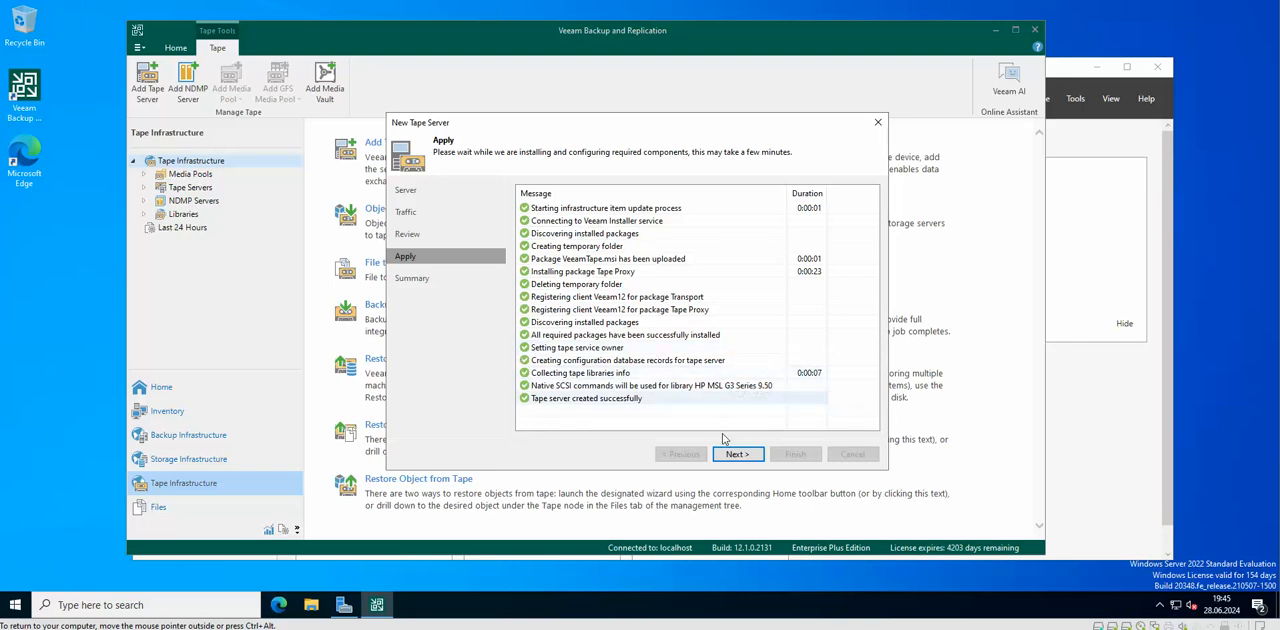
pyautogui.click(737, 454)
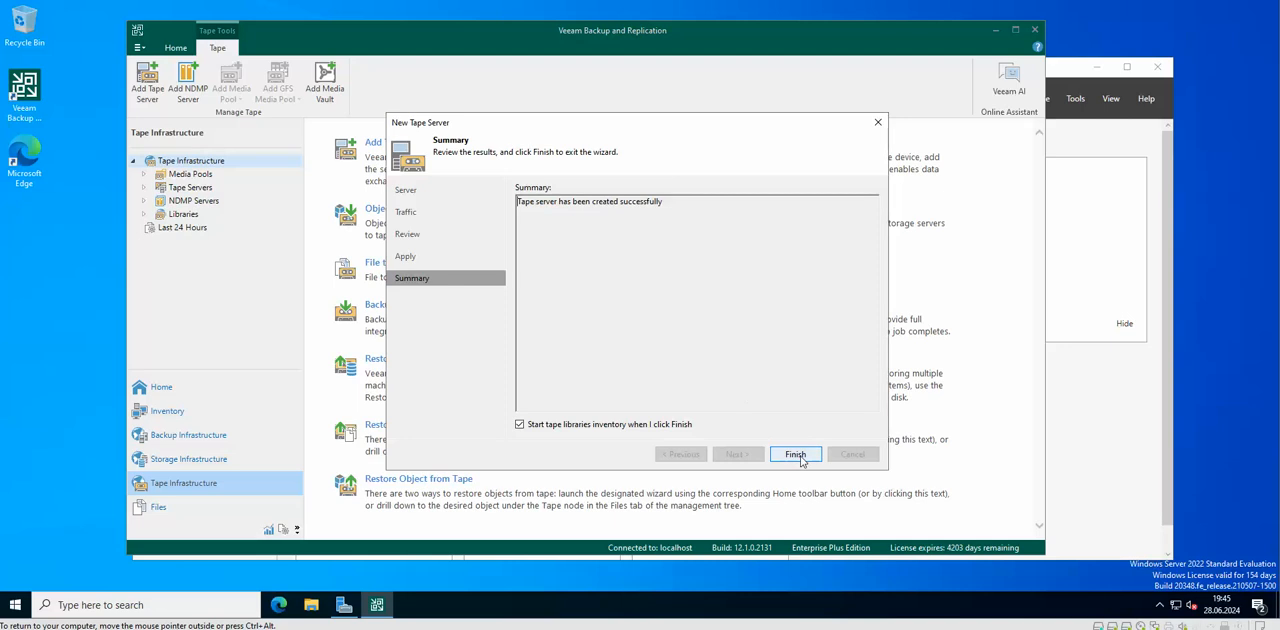
# Finish the wizard with tape library inventory enabled and view the media pools.
pyautogui.click(795, 454)
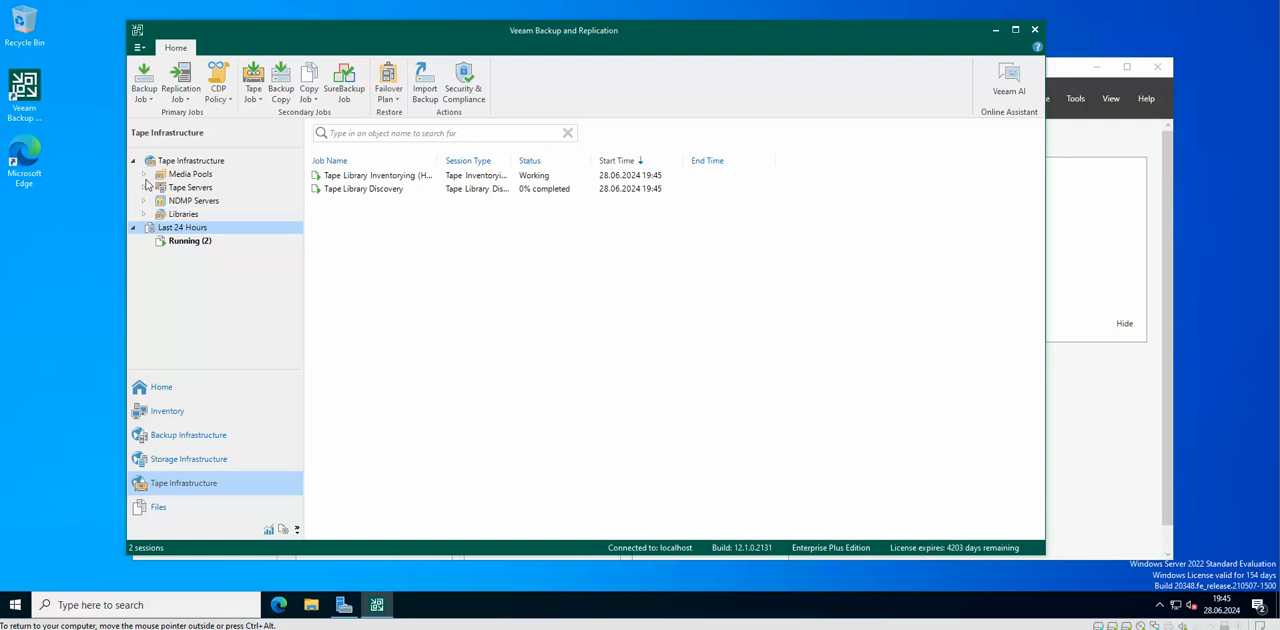
pyautogui.click(190, 174)
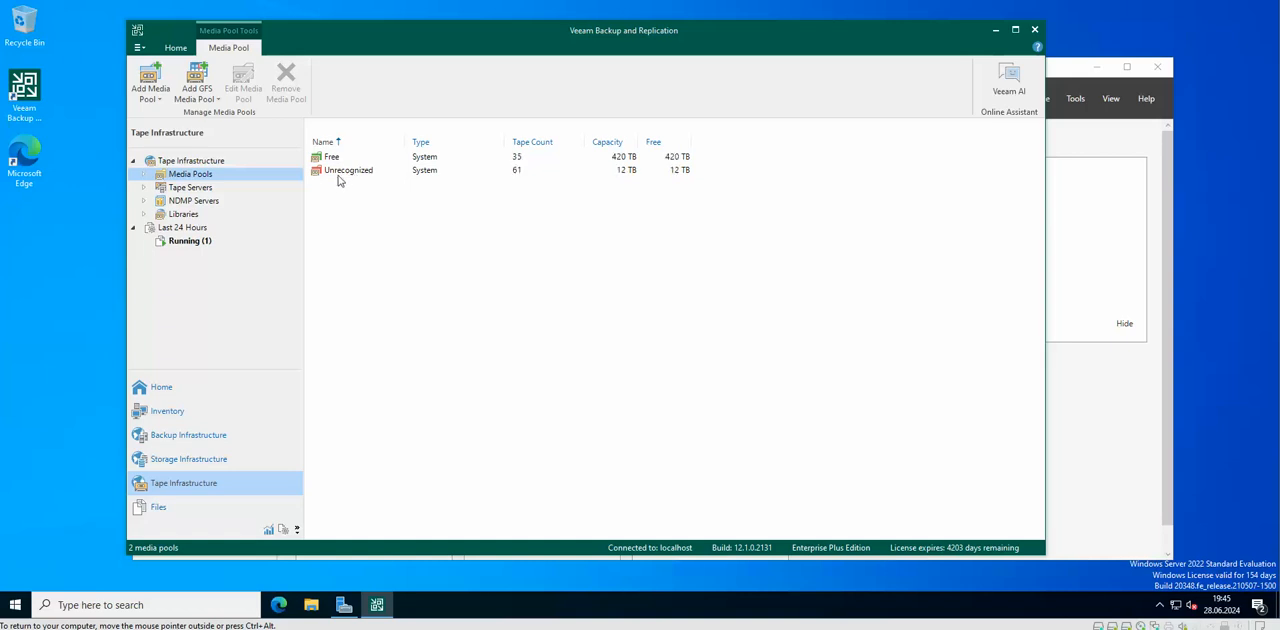
# Select the Unrecognized media pool while inventory updates the tape counts.
pyautogui.click(348, 169)
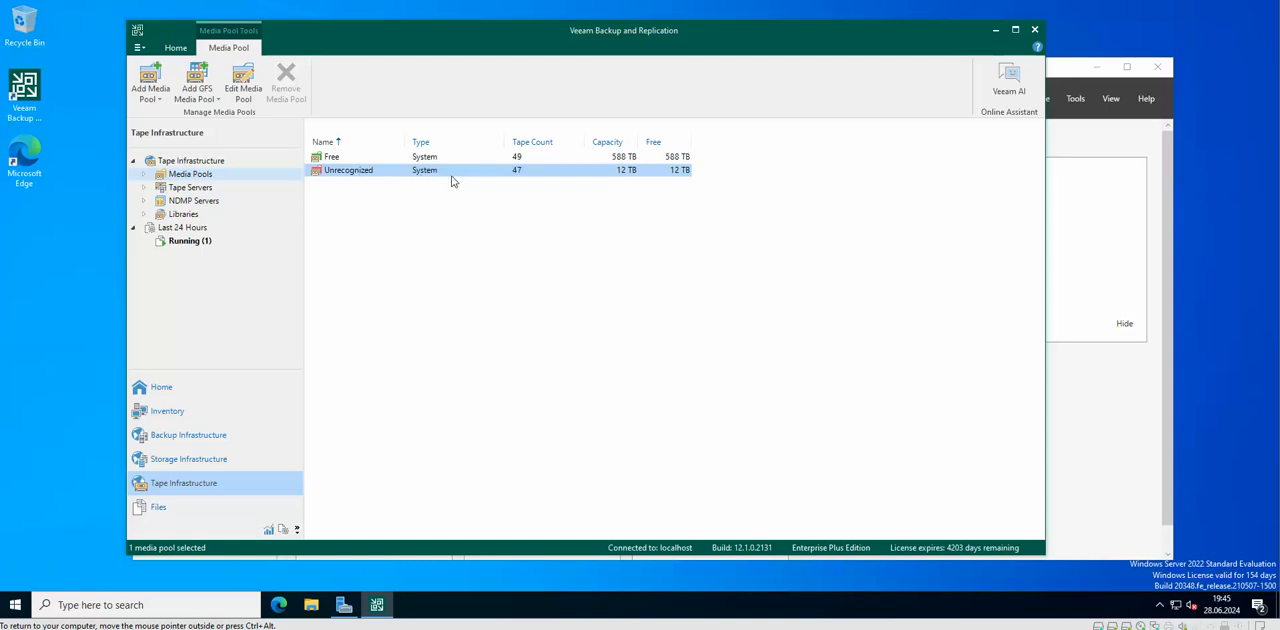
pyautogui.moveTo(419, 173)
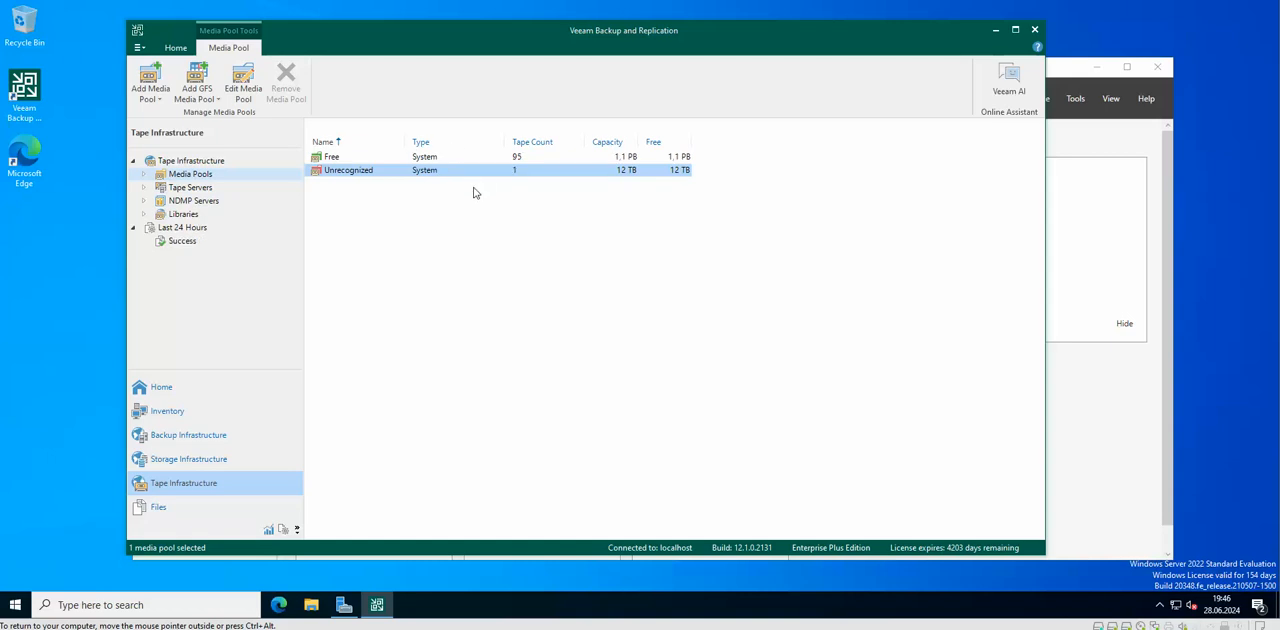
pyautogui.moveTo(476, 204)
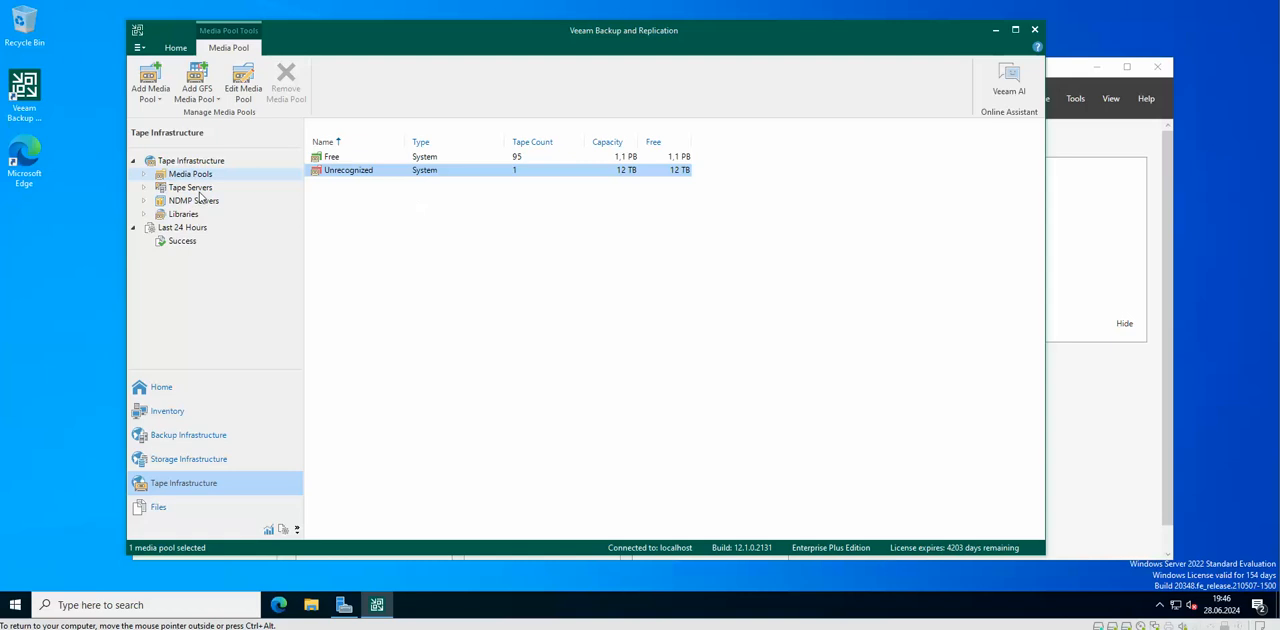
# Expand Media Pools and show the single tape in the Unrecognized pool.
pyautogui.click(143, 173)
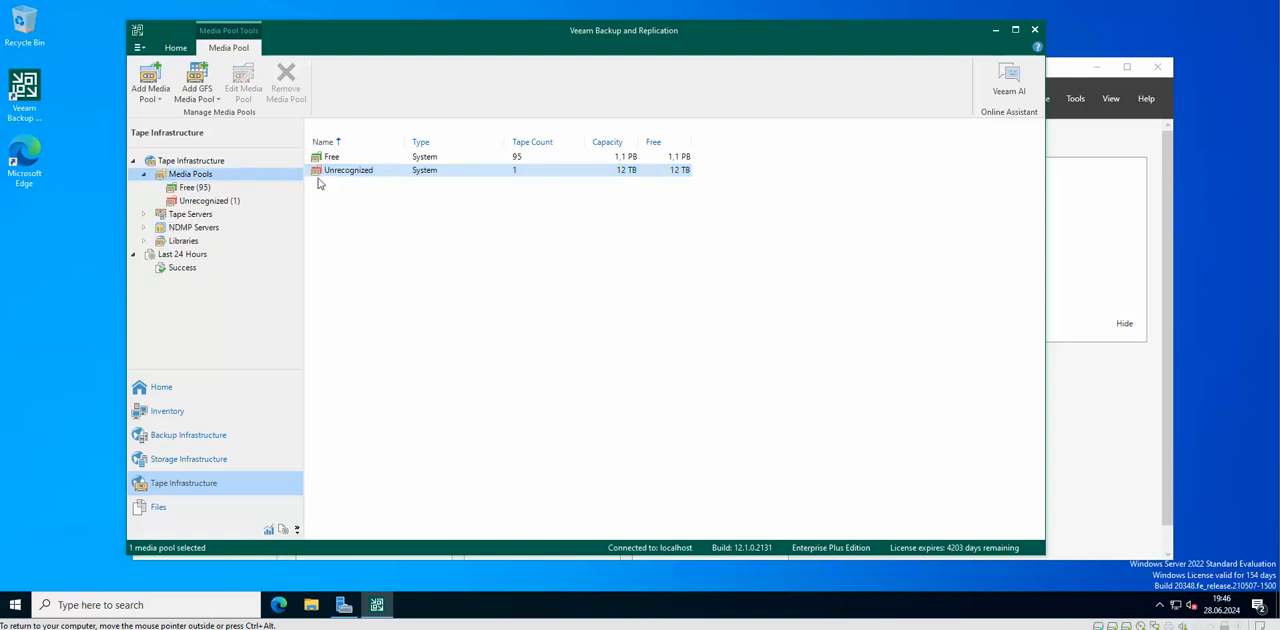
pyautogui.moveTo(398, 199)
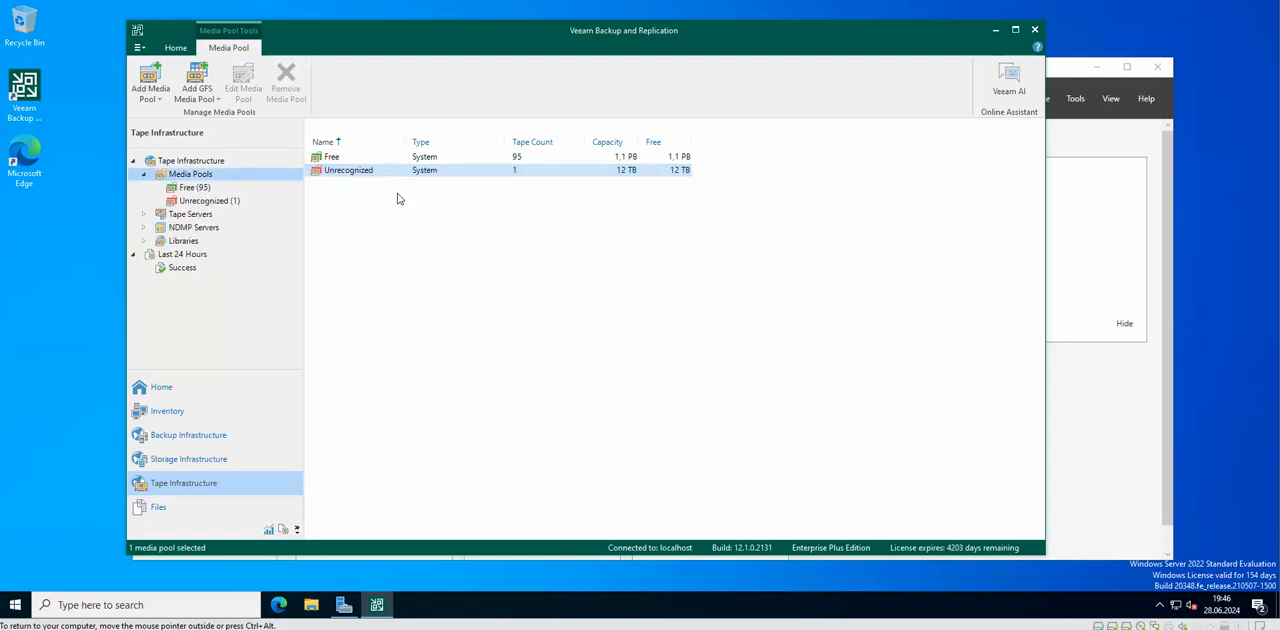
pyautogui.click(209, 200)
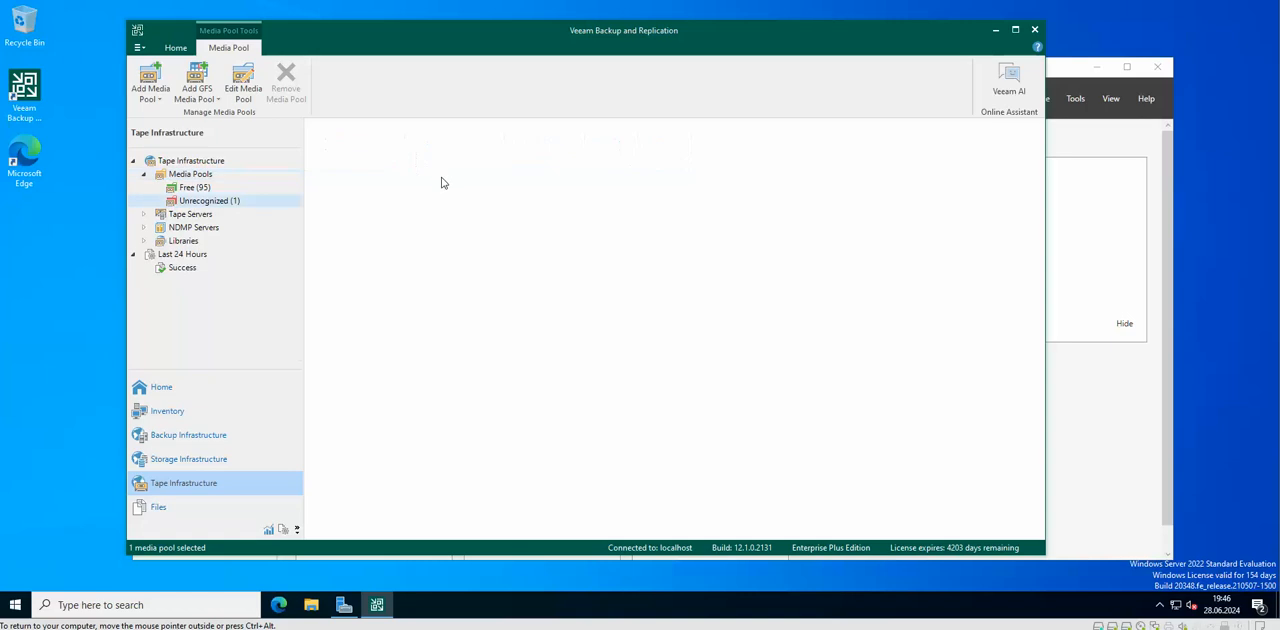
pyautogui.click(210, 201)
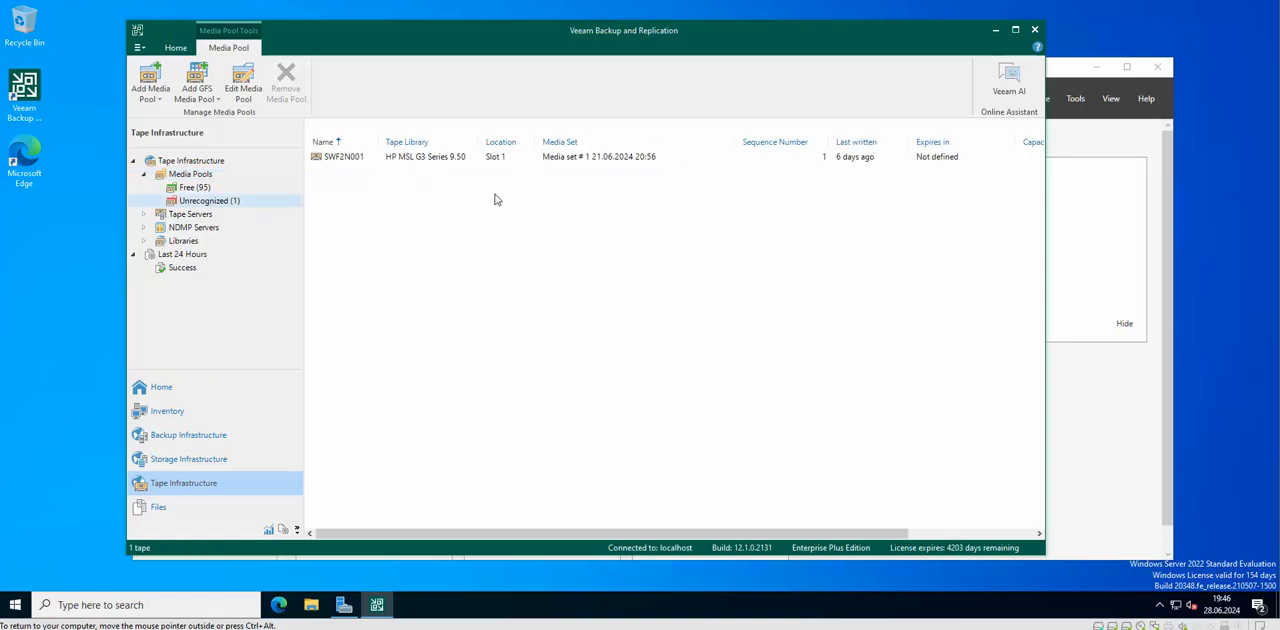
# Show the Free pool and scroll through its 95 tapes in slots 2–96.
pyautogui.click(194, 187)
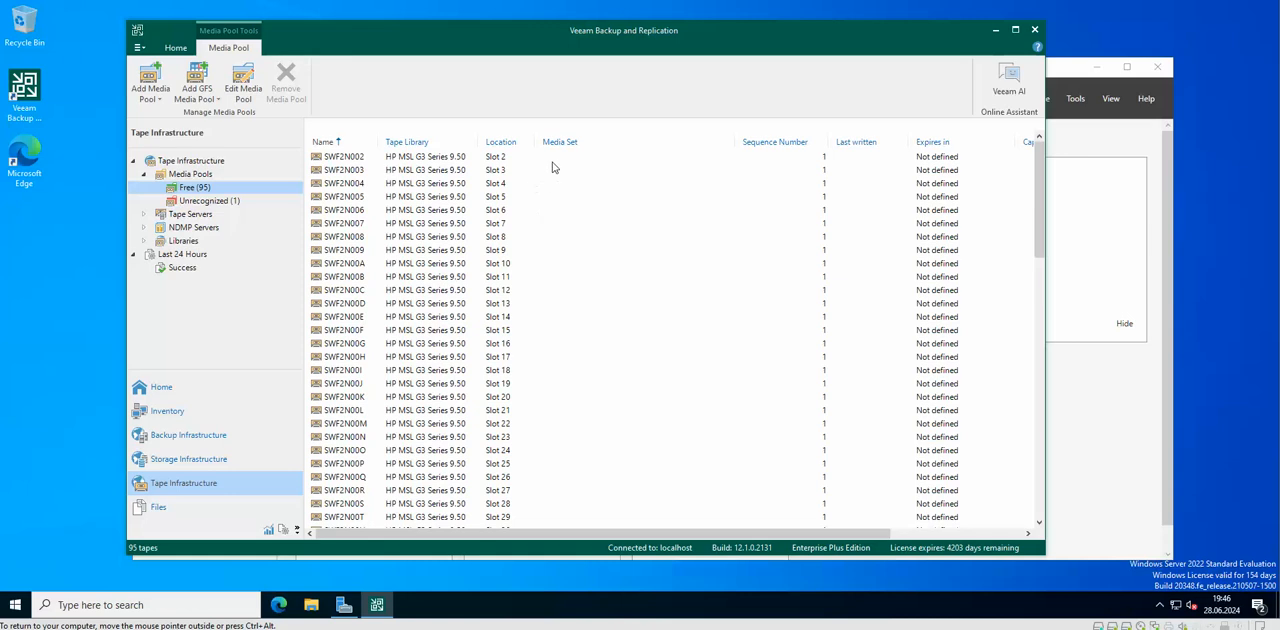
pyautogui.moveTo(527, 214)
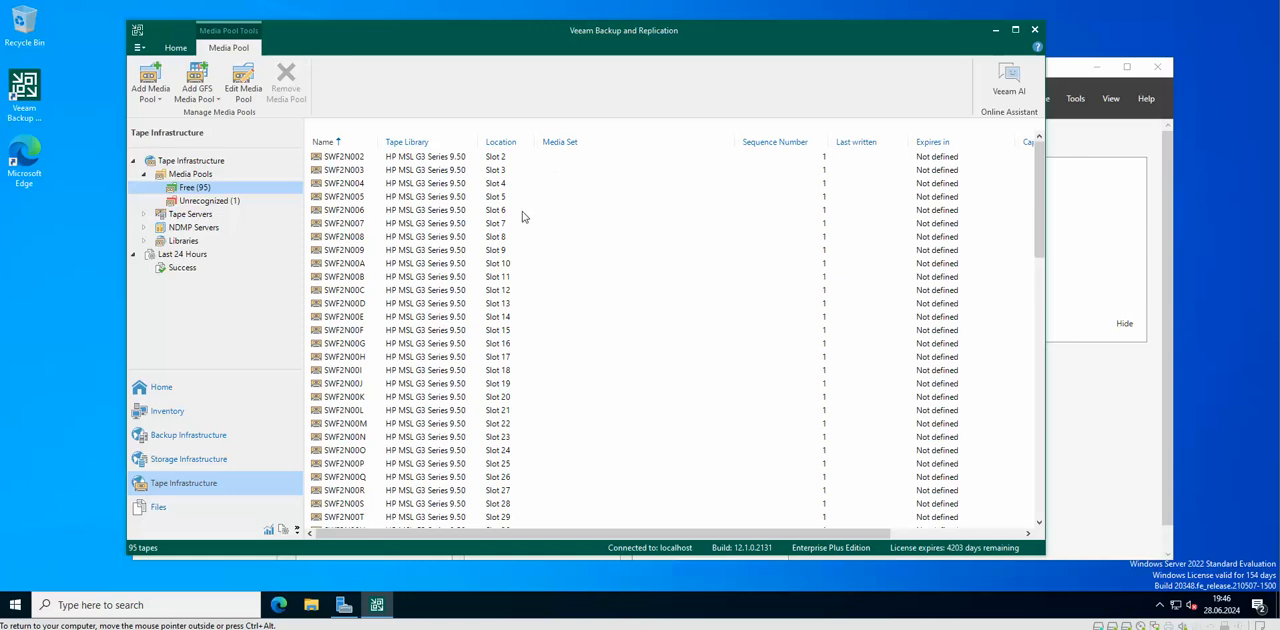
pyautogui.moveTo(870, 267)
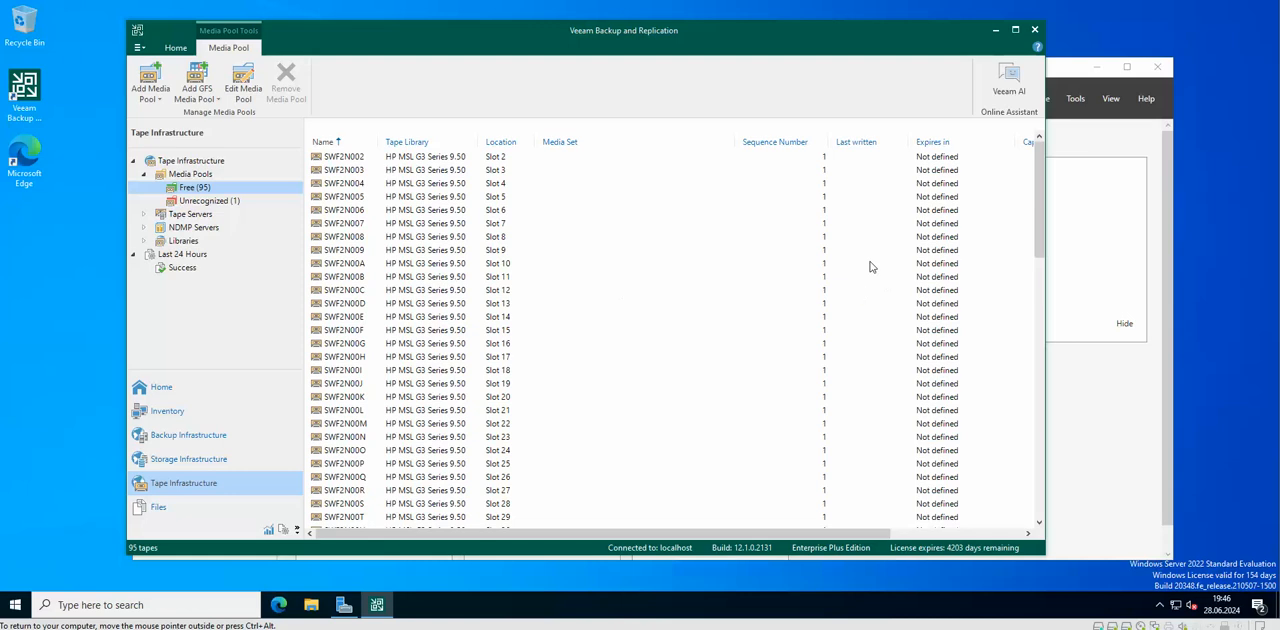
pyautogui.scroll(-3)
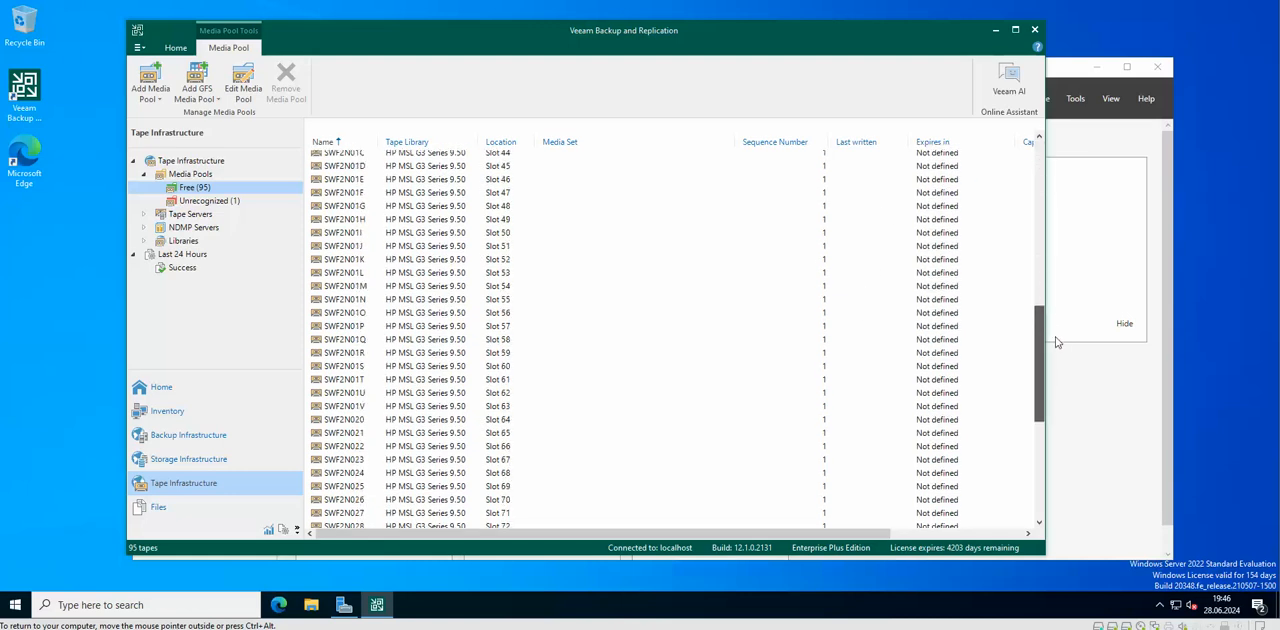
pyautogui.scroll(-3)
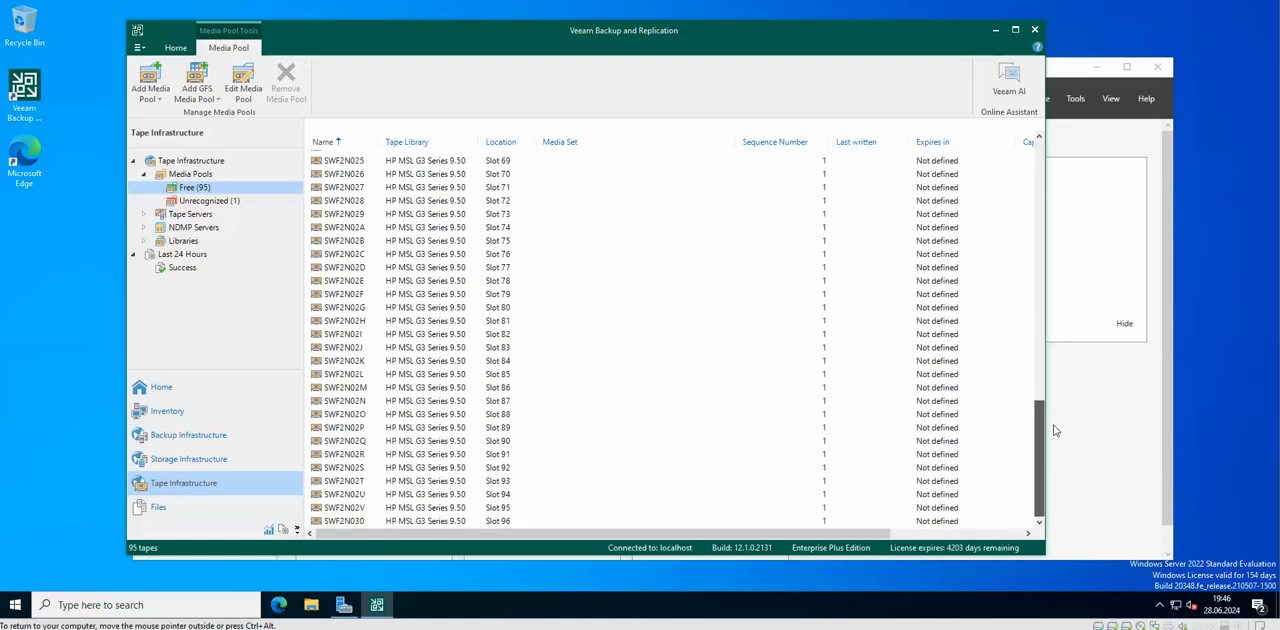
pyautogui.scroll(3)
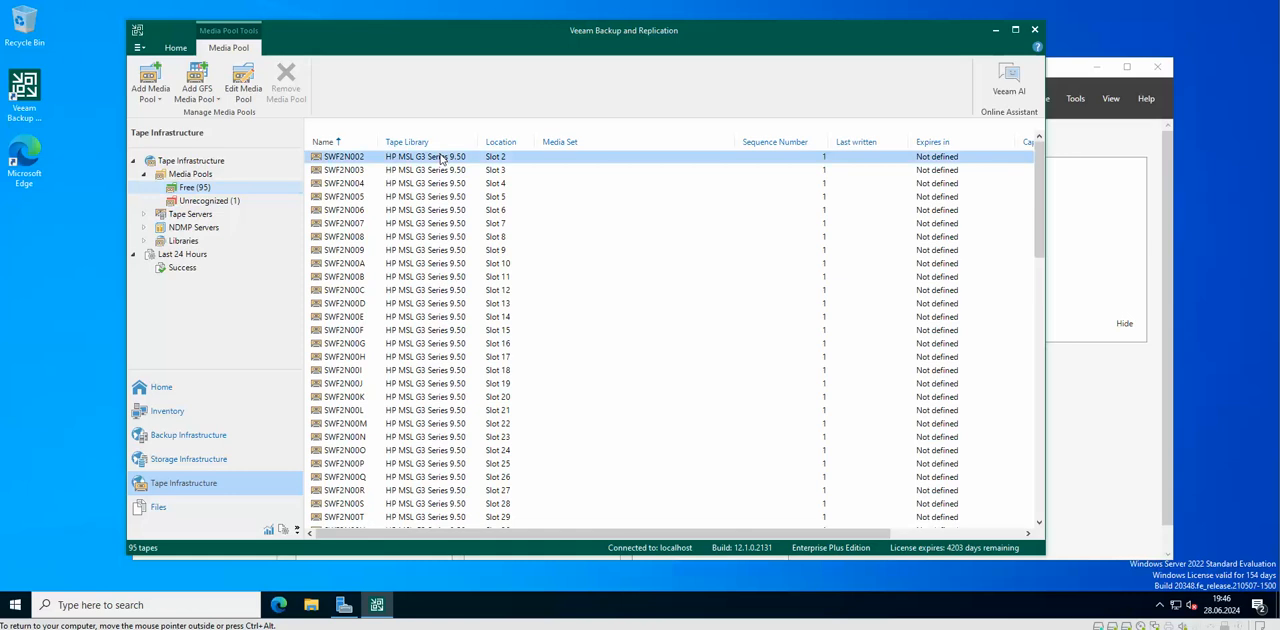
pyautogui.click(343, 156)
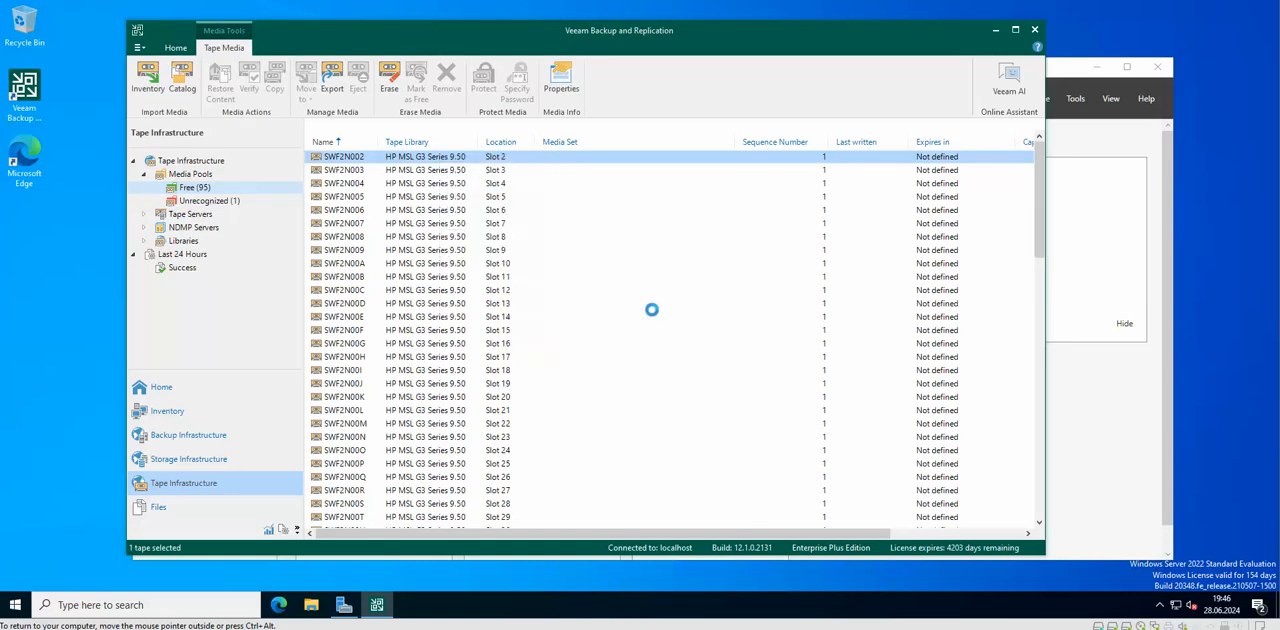
pyautogui.click(561, 80)
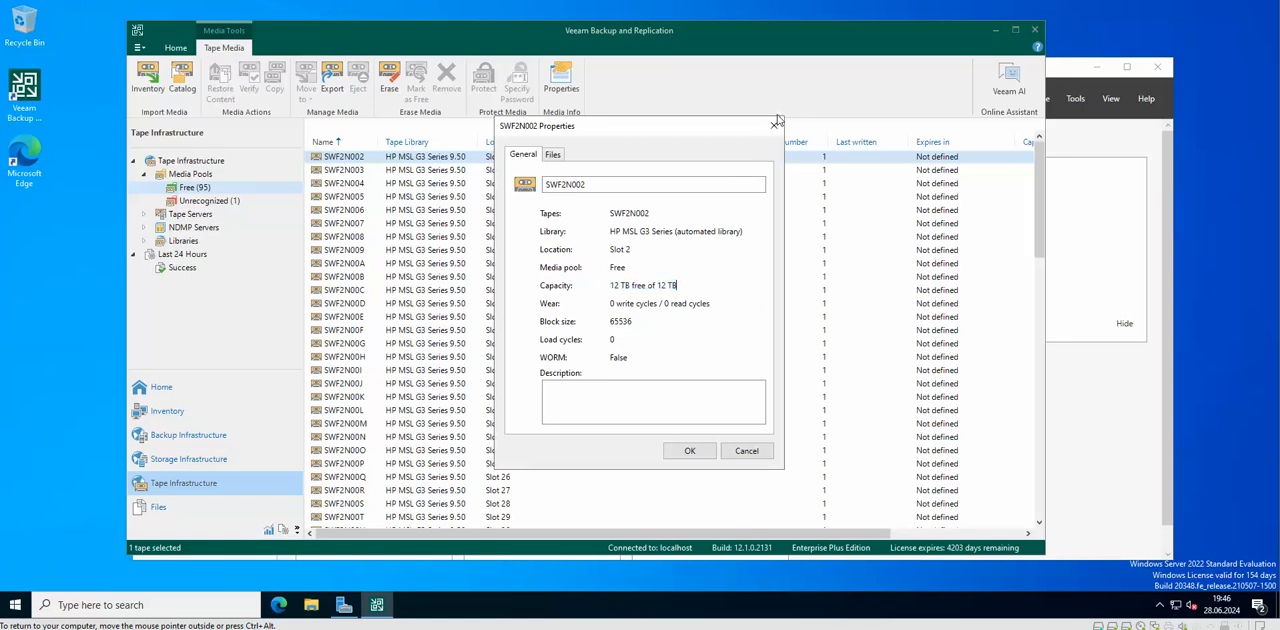
pyautogui.click(747, 451)
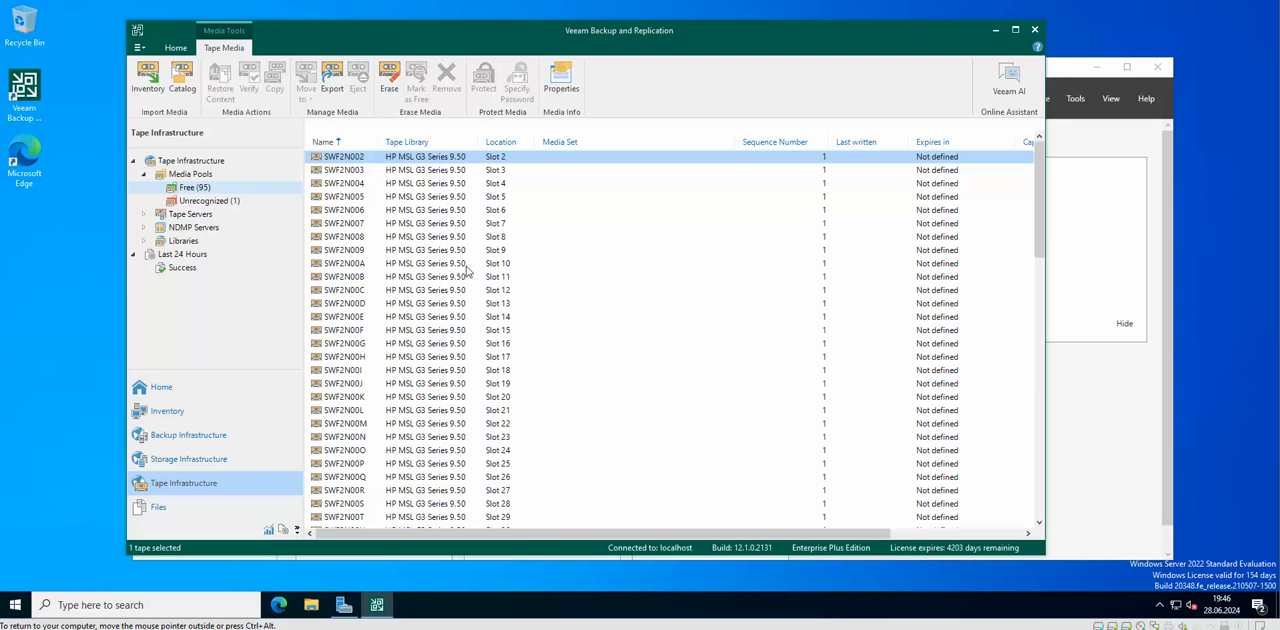
pyautogui.moveTo(143, 225)
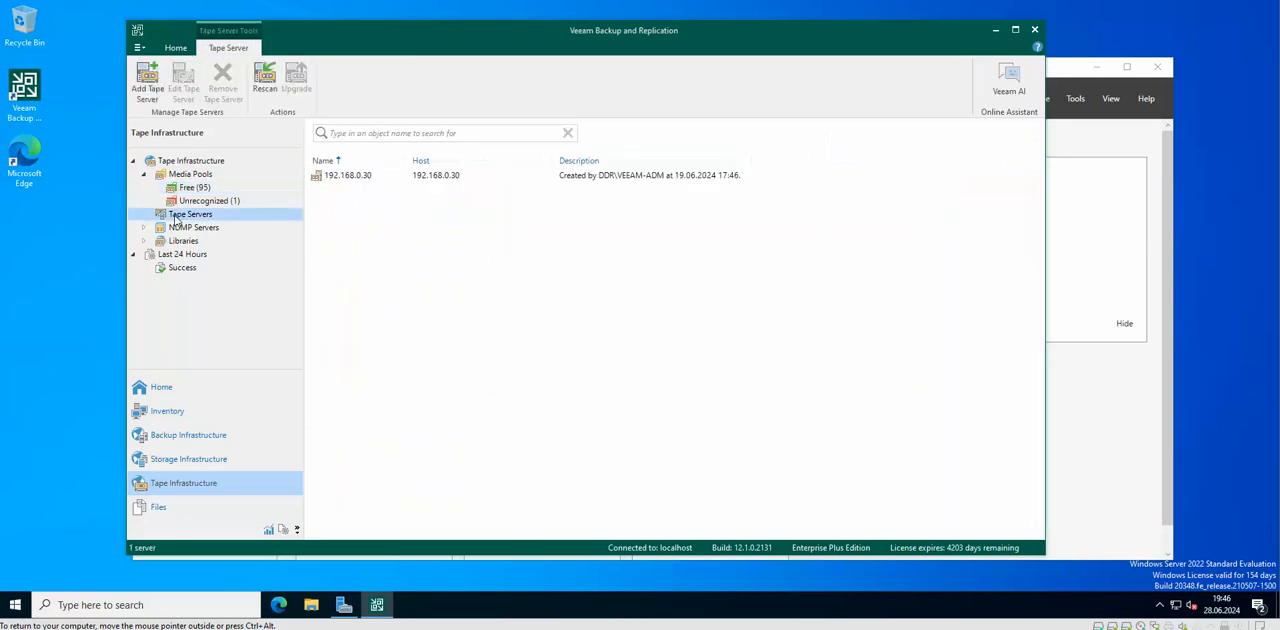
# Reapply 192.168.0.30's tape server settings via Properties, finishing the Edit Tape Server wizard.
pyautogui.rightClick(347, 175)
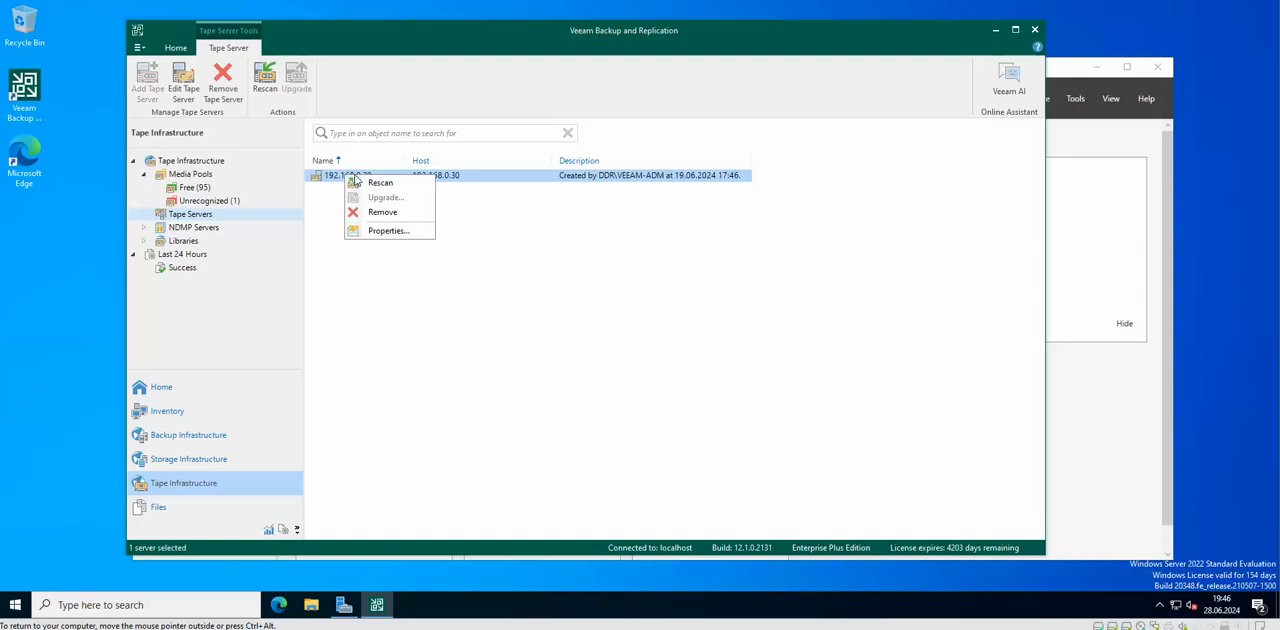
pyautogui.click(388, 231)
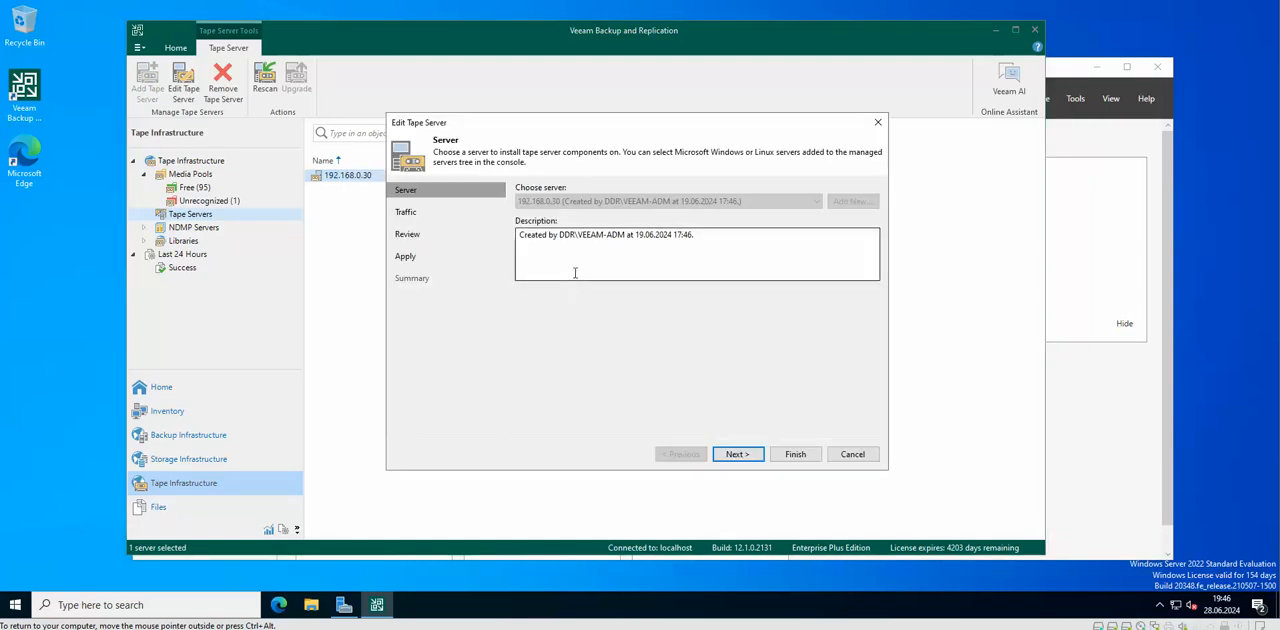
pyautogui.moveTo(830, 427)
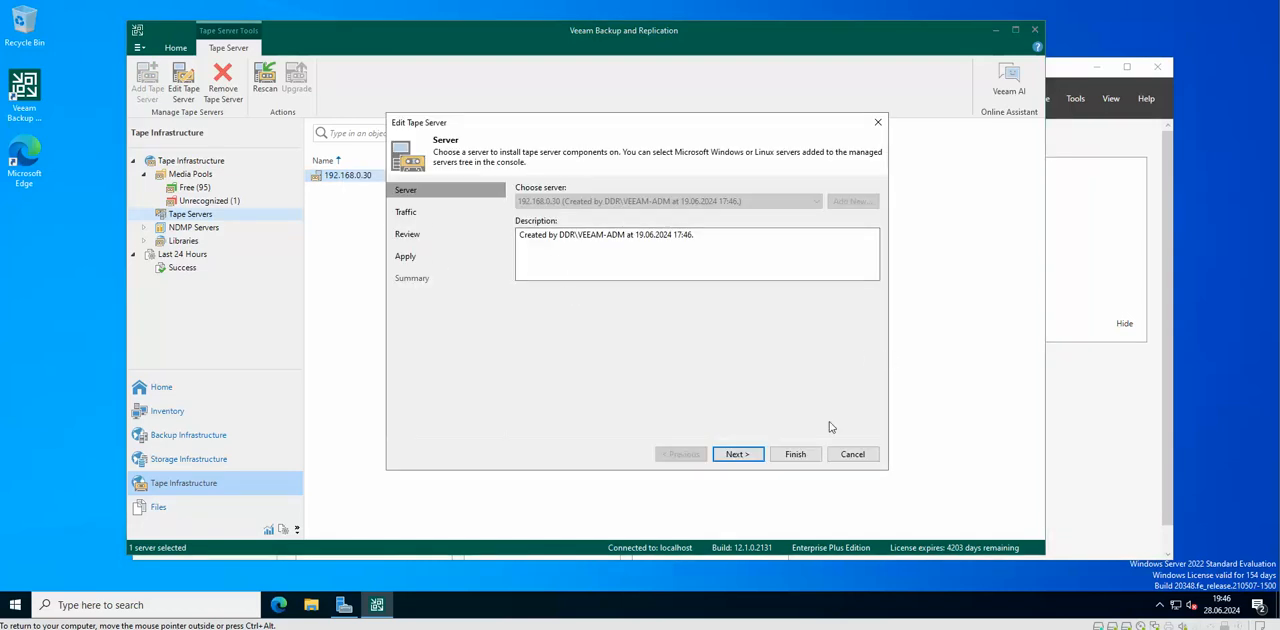
pyautogui.click(737, 454)
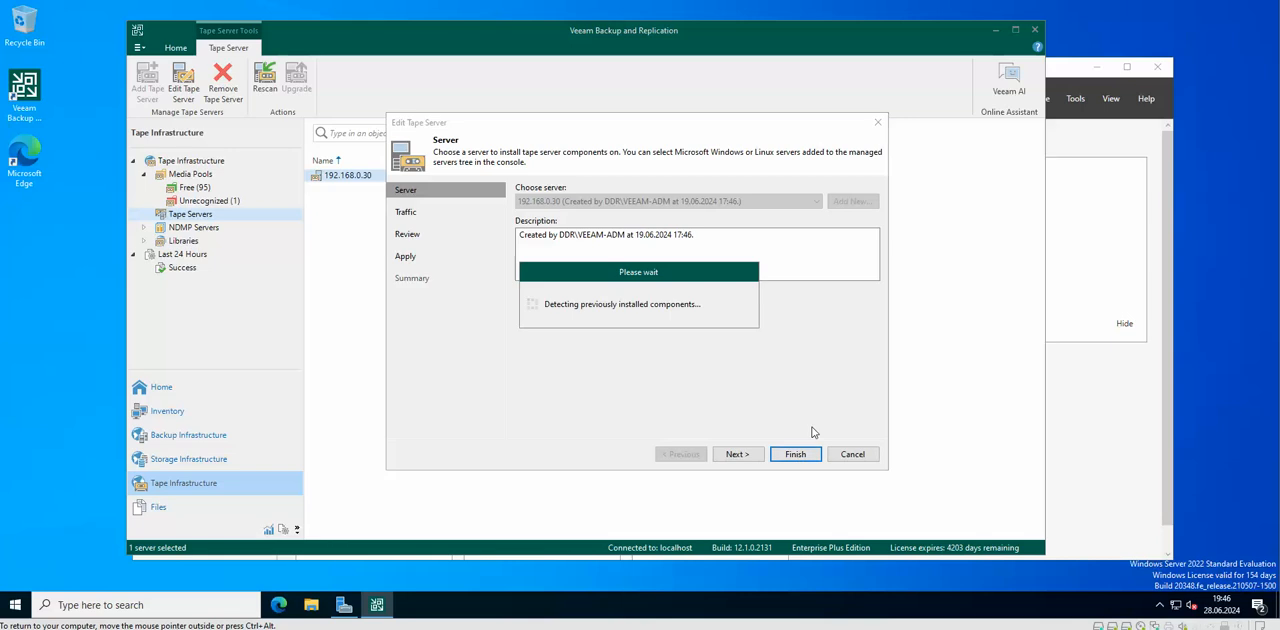
pyautogui.click(794, 454)
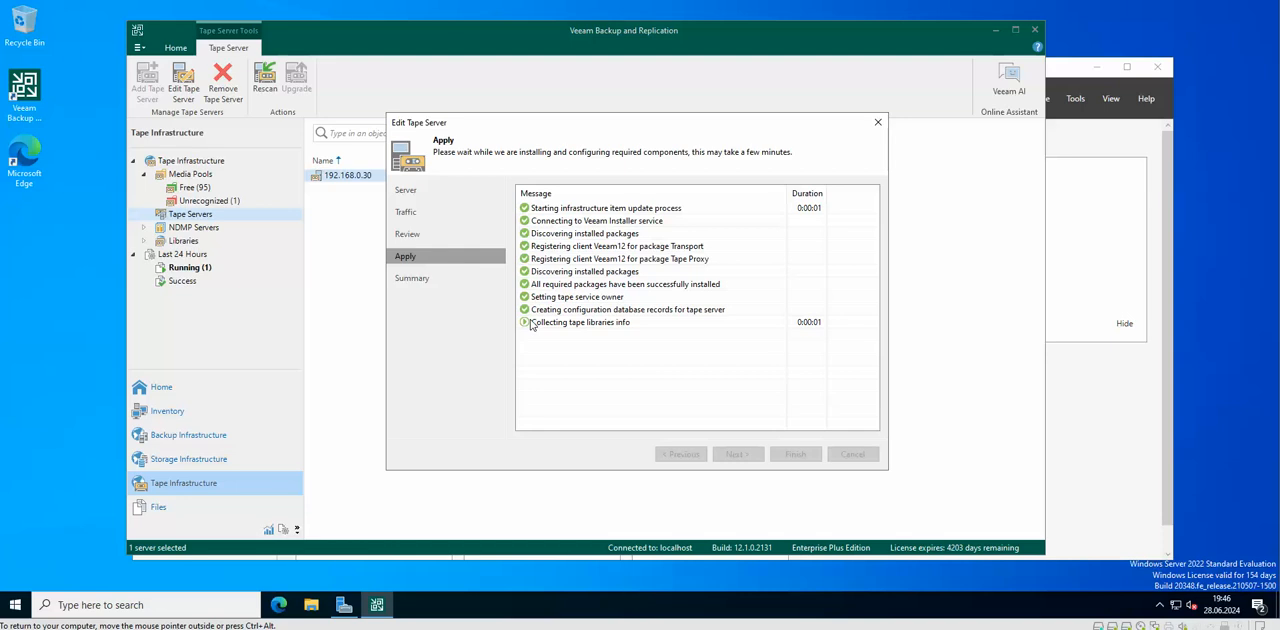
pyautogui.moveTo(535, 356)
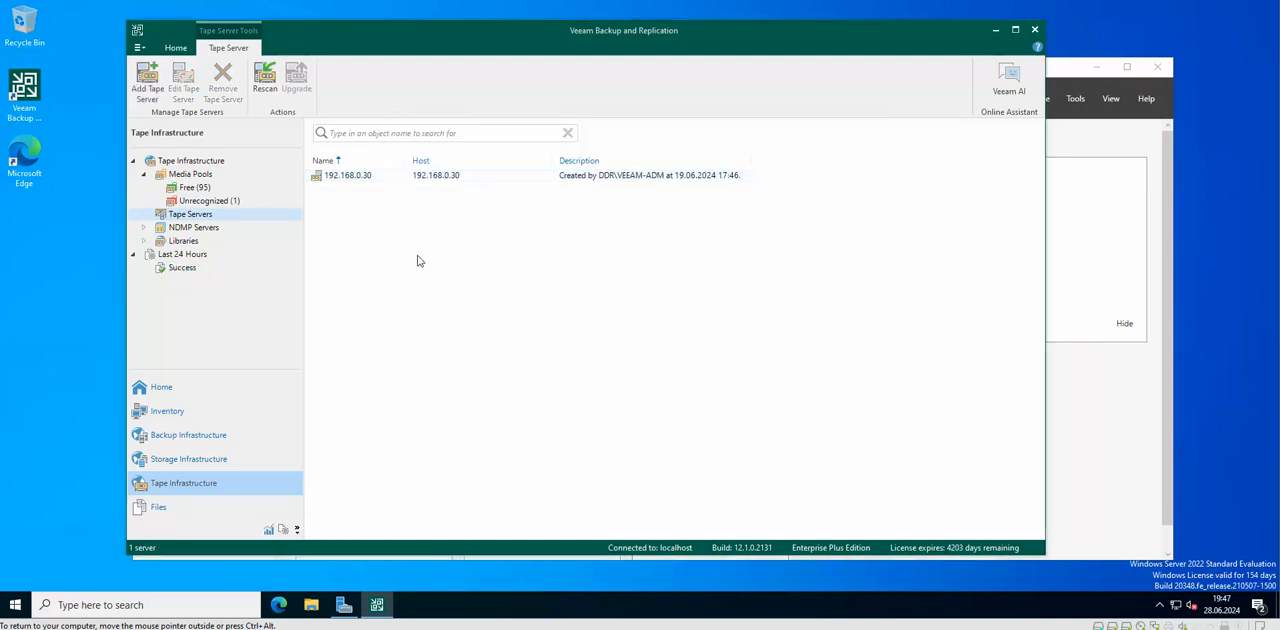
# Show the HP MSL G3 Series 9.50 library's four idle drives and its 96 online tapes.
pyautogui.click(144, 240)
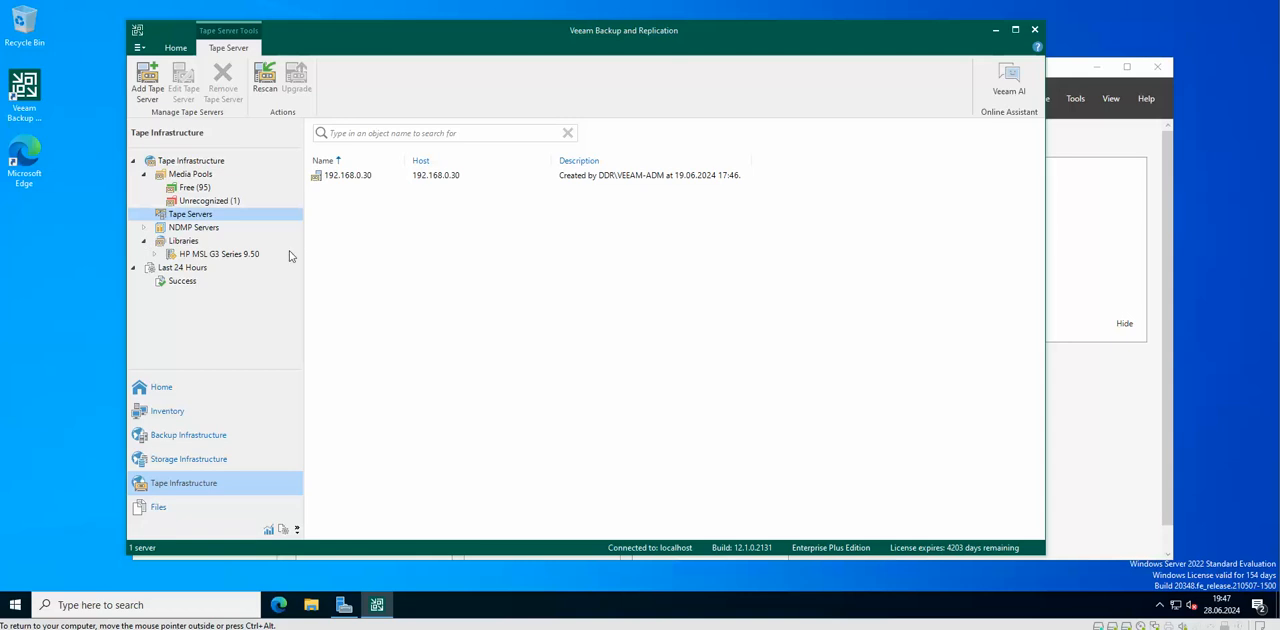
pyautogui.click(218, 253)
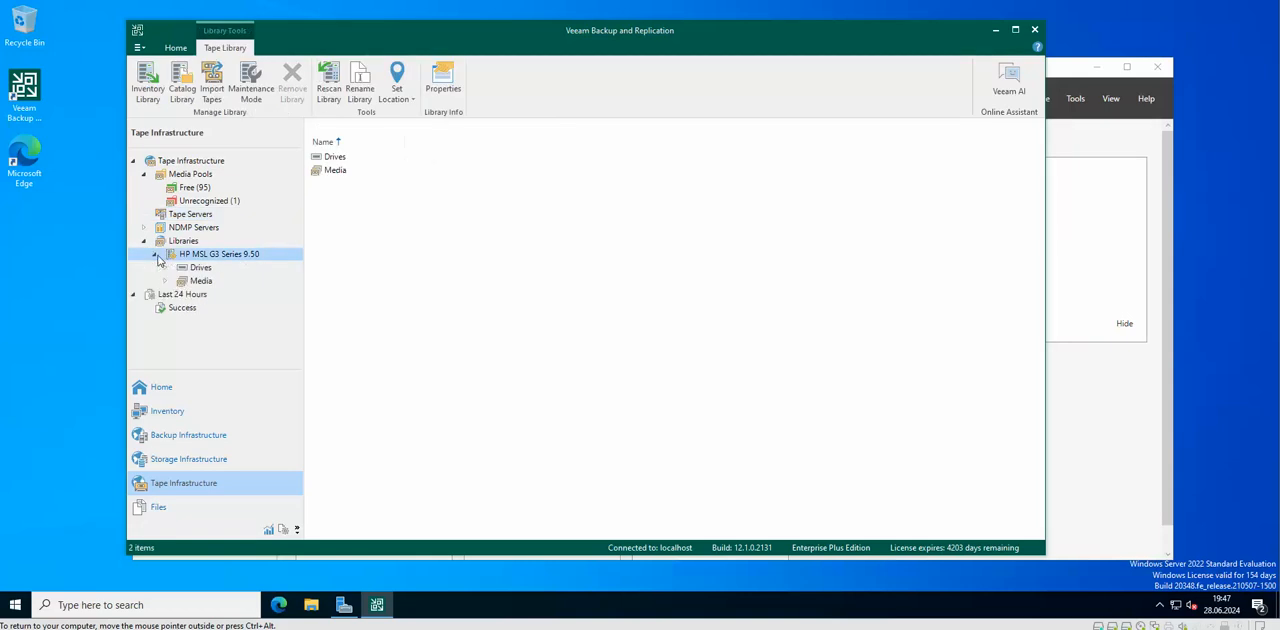
pyautogui.click(200, 267)
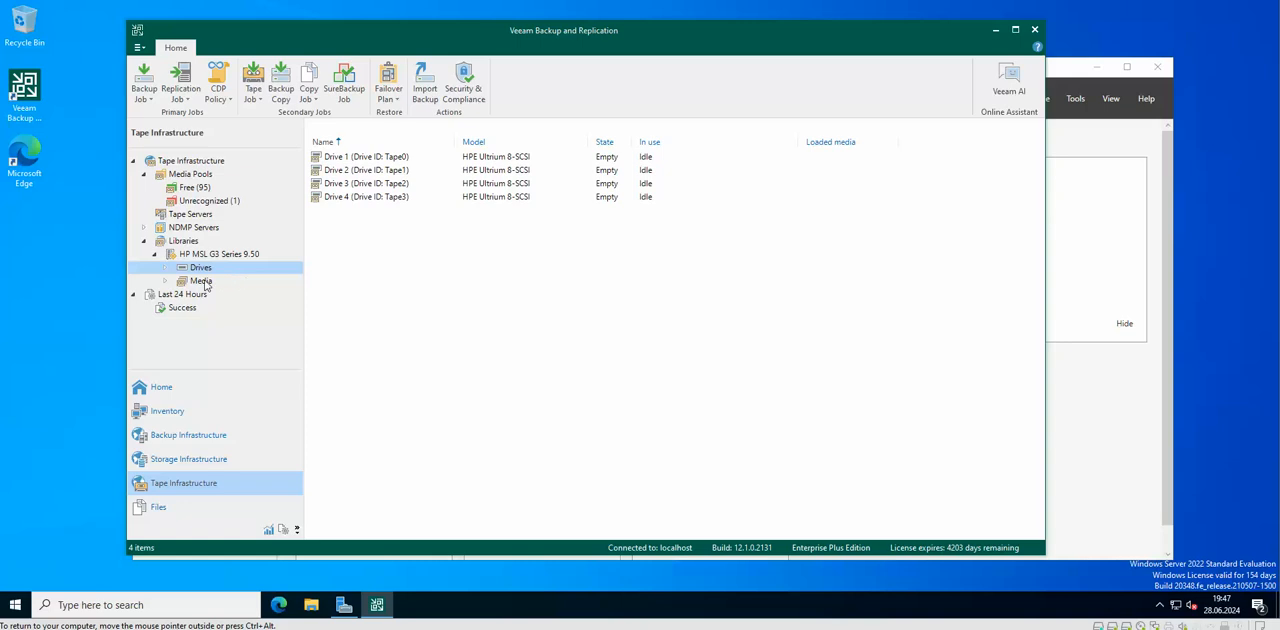
pyautogui.click(201, 281)
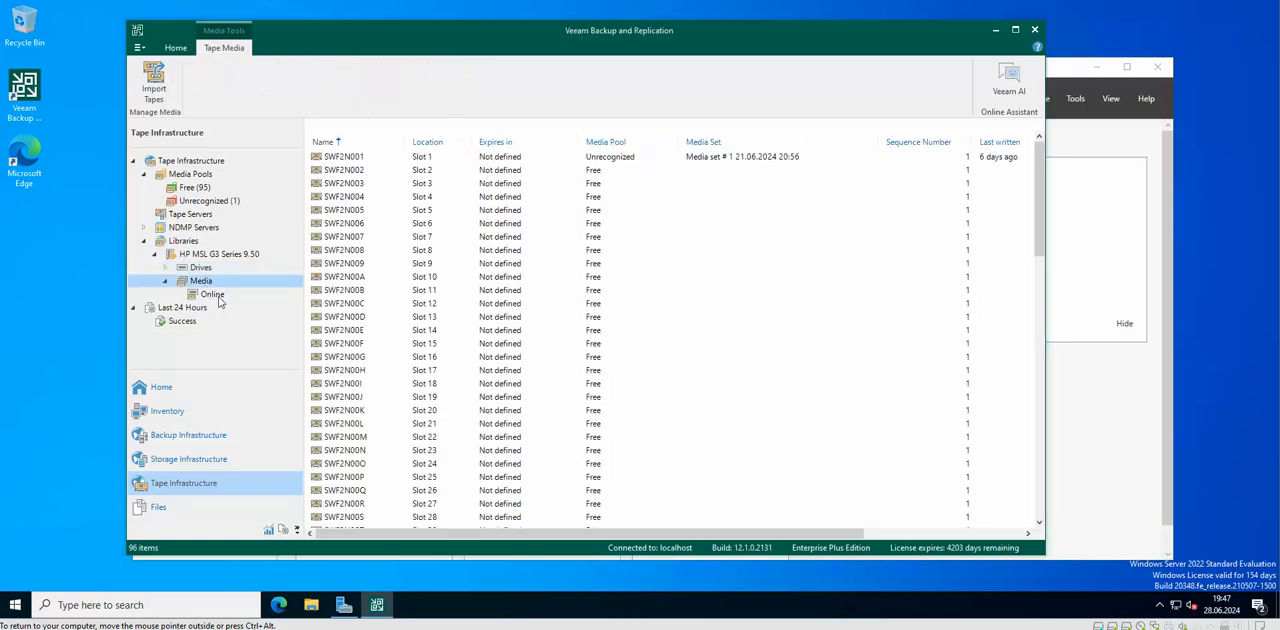
pyautogui.click(211, 294)
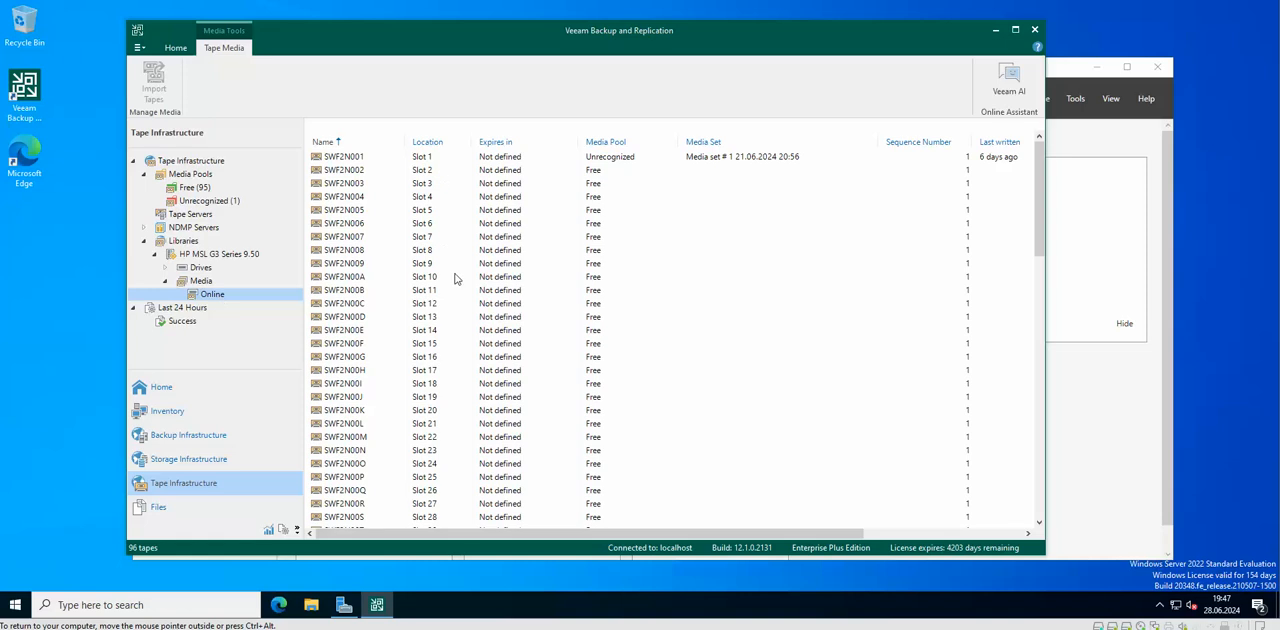
pyautogui.moveTo(594, 275)
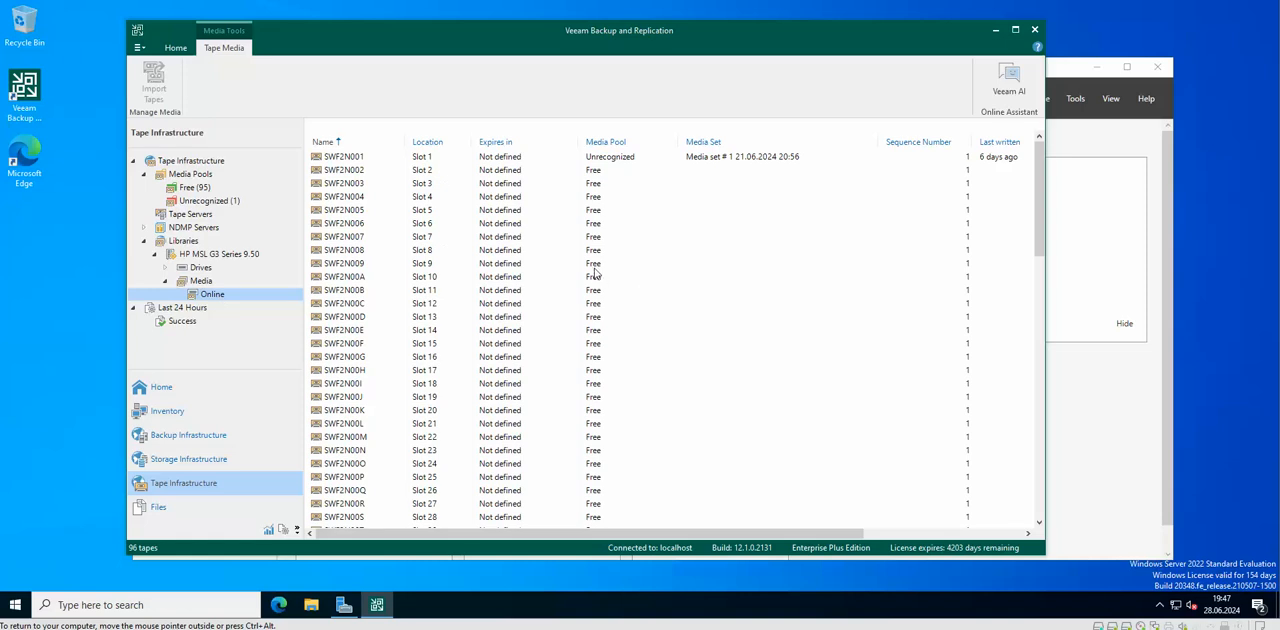
pyautogui.moveTo(671, 184)
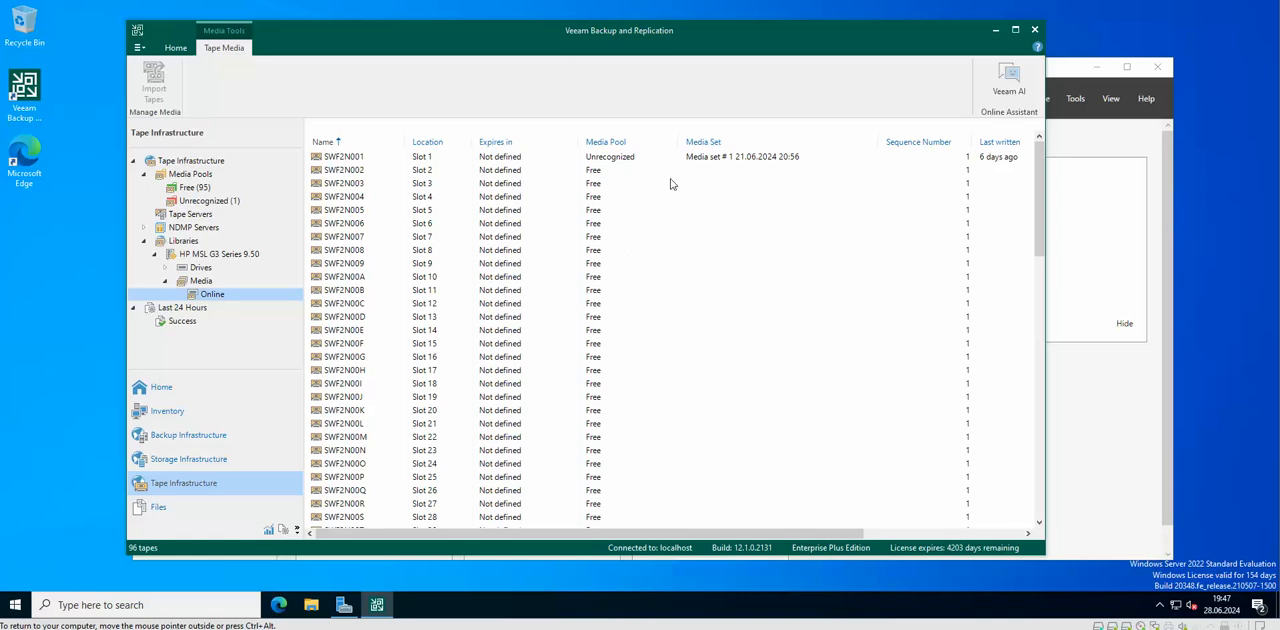
pyautogui.moveTo(618, 29); pyautogui.dragTo(585, 26)
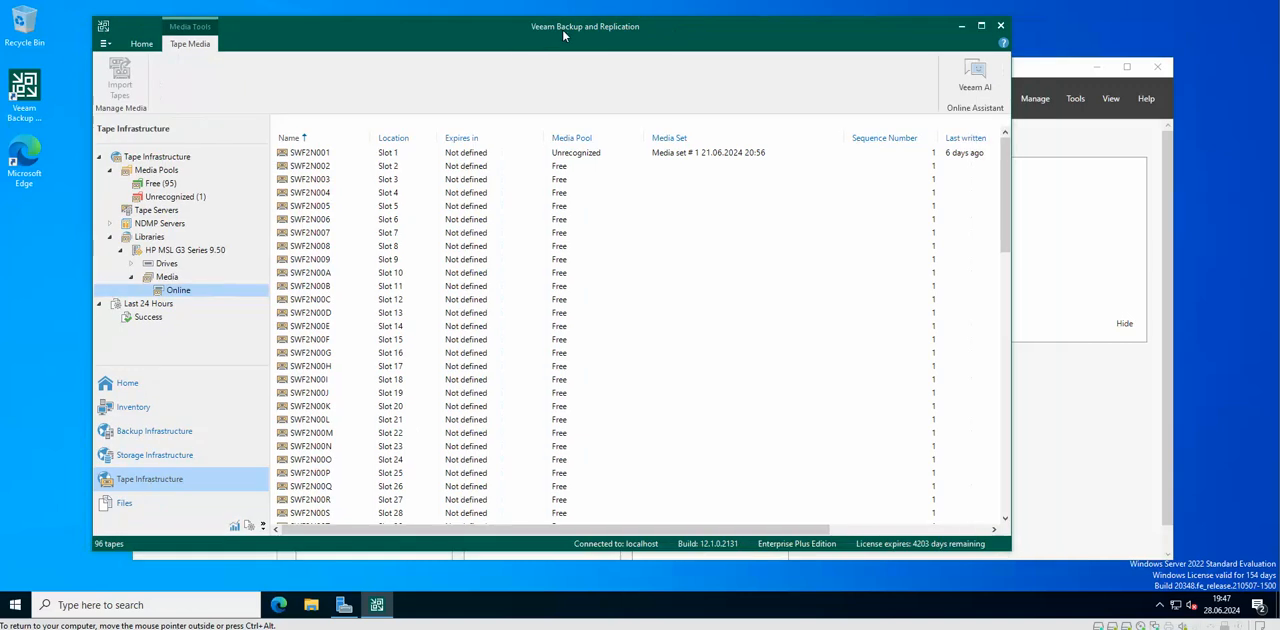